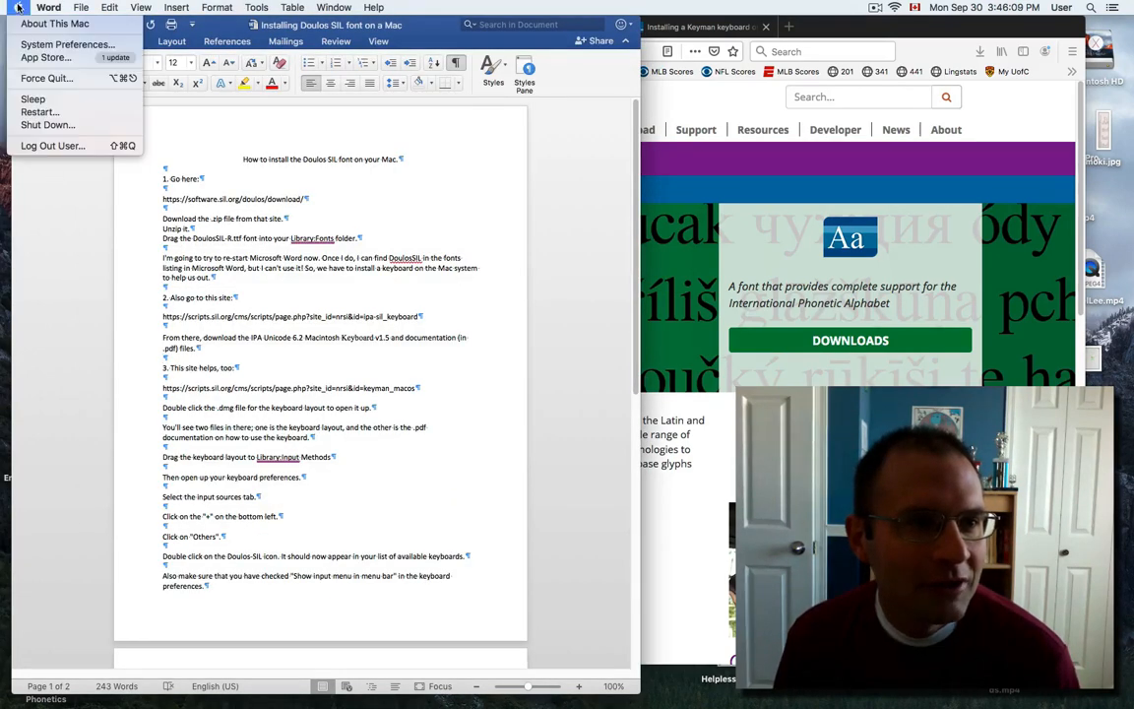
# Check About This Mac, then show the Doulos SIL downloads page's current versions.
pyautogui.click(460, 209)
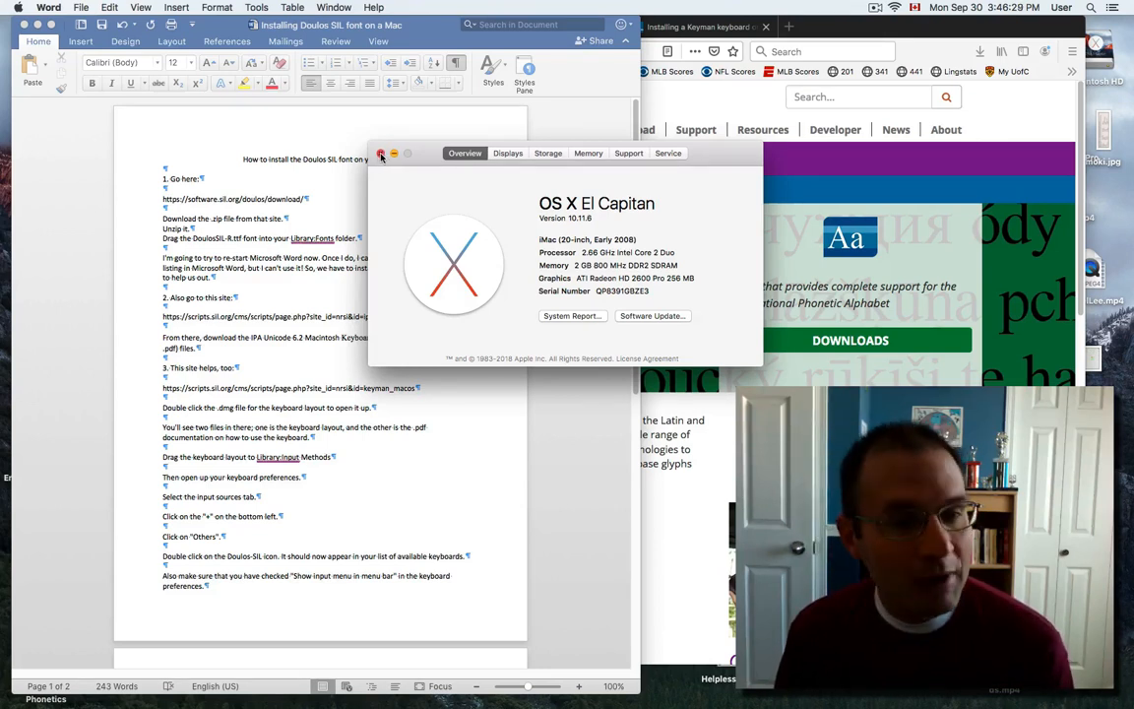
pyautogui.click(382, 154)
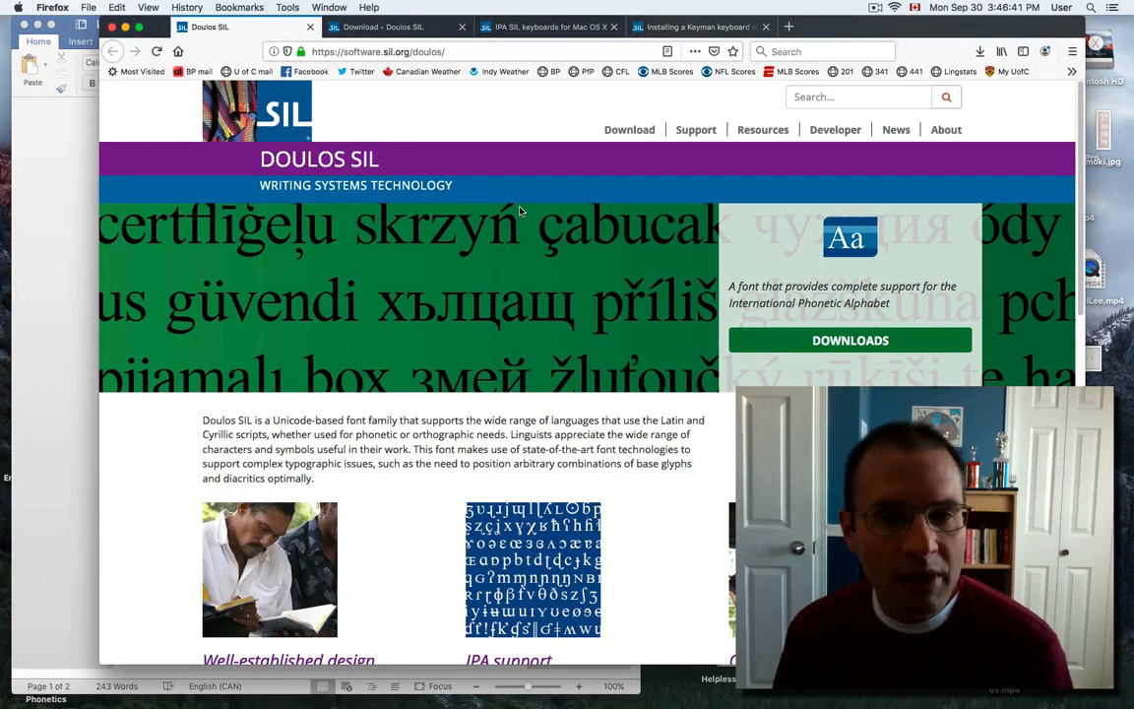
pyautogui.moveTo(547, 278)
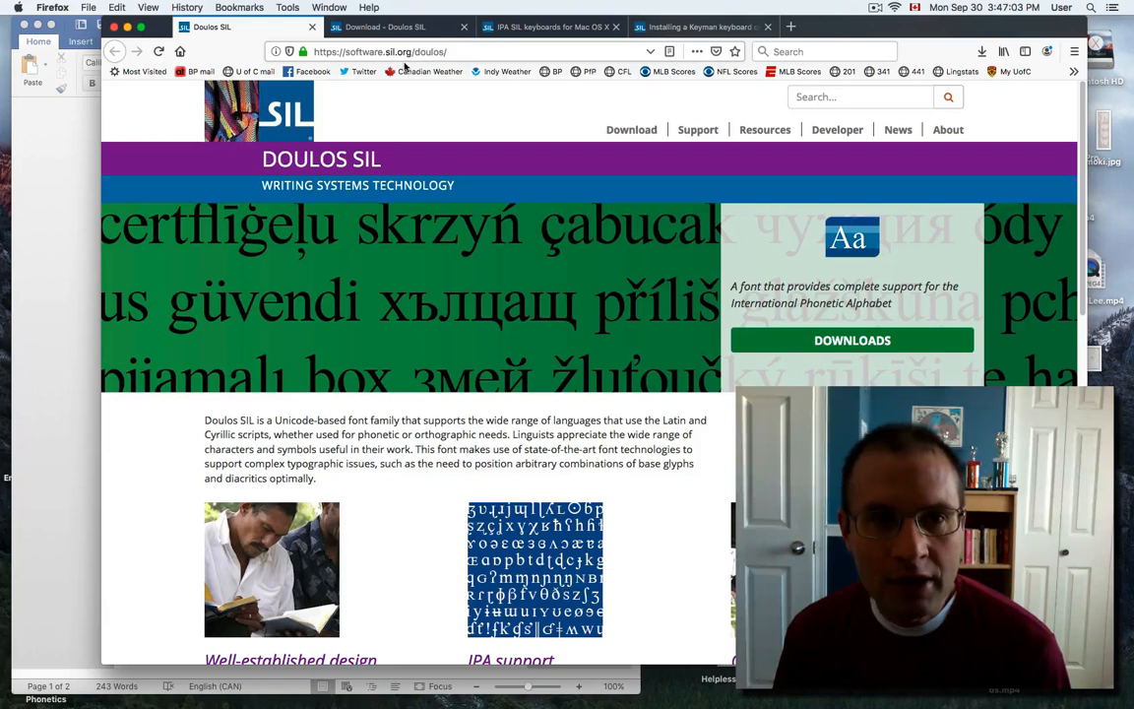
pyautogui.moveTo(852, 340)
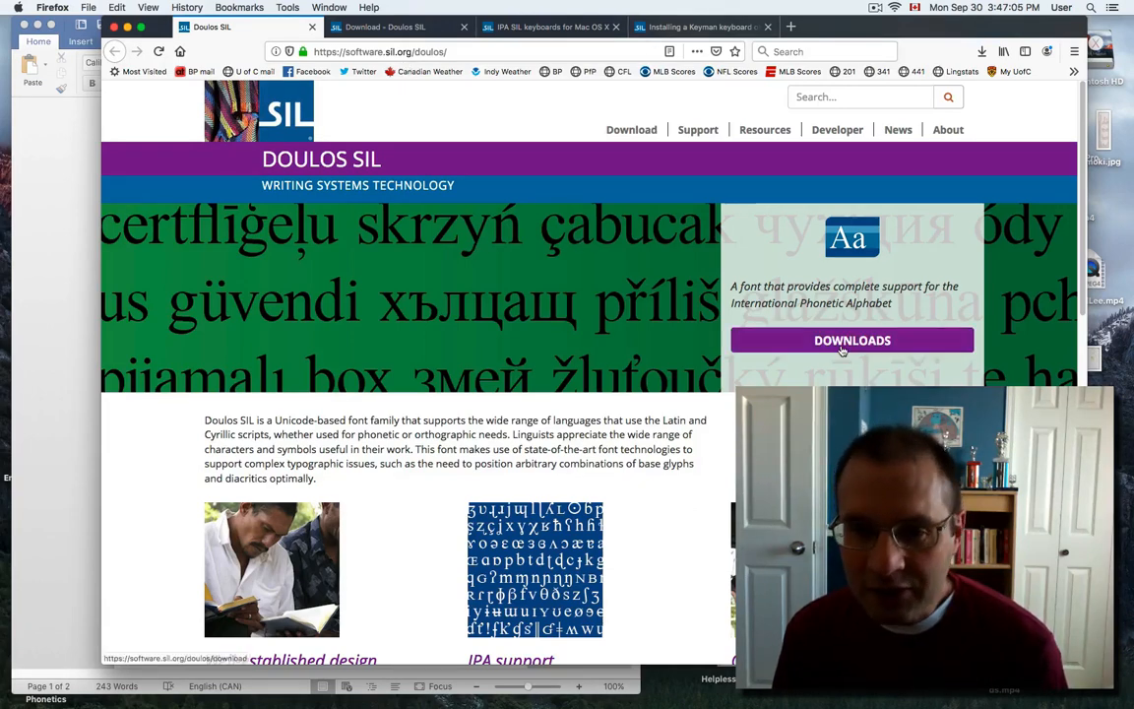
pyautogui.click(851, 340)
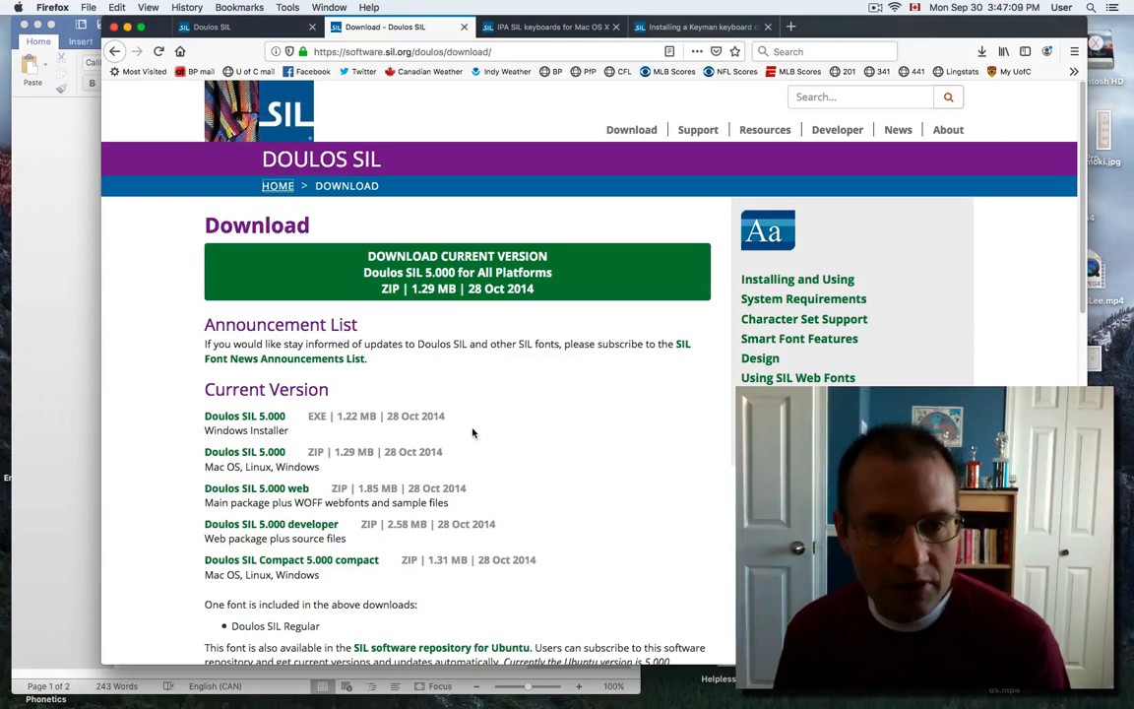
pyautogui.scroll(-3)
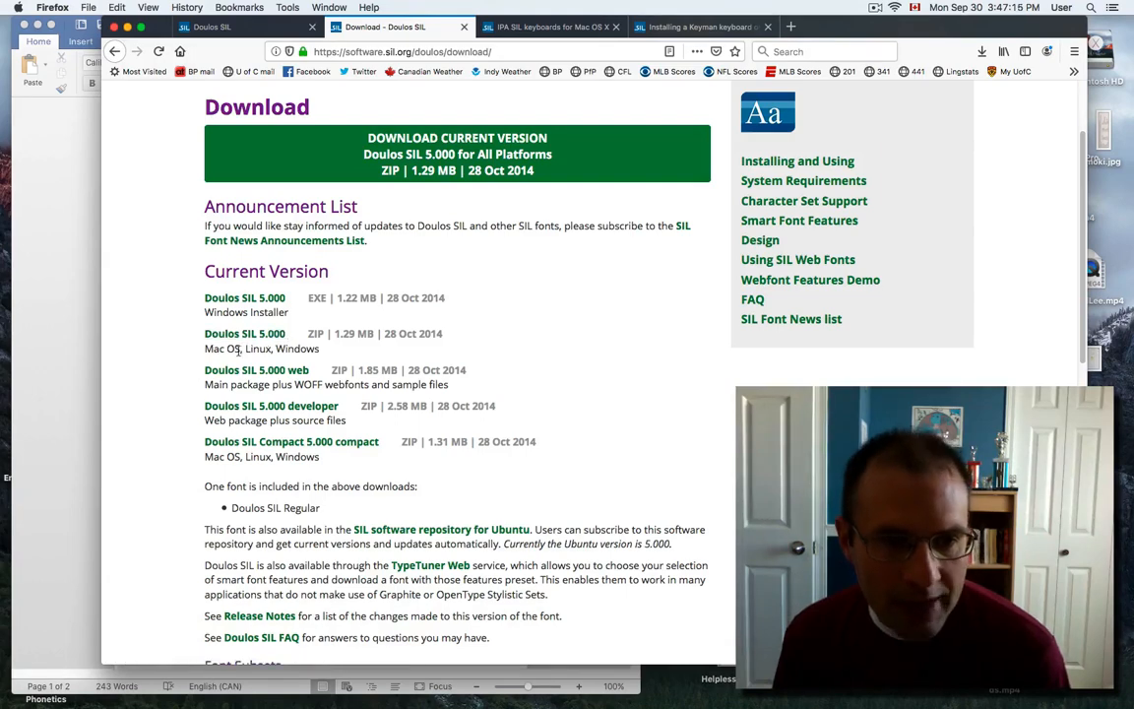
# Save the Doulos SIL 5.000 Mac zip and reveal it in the Downloads folder.
pyautogui.click(244, 332)
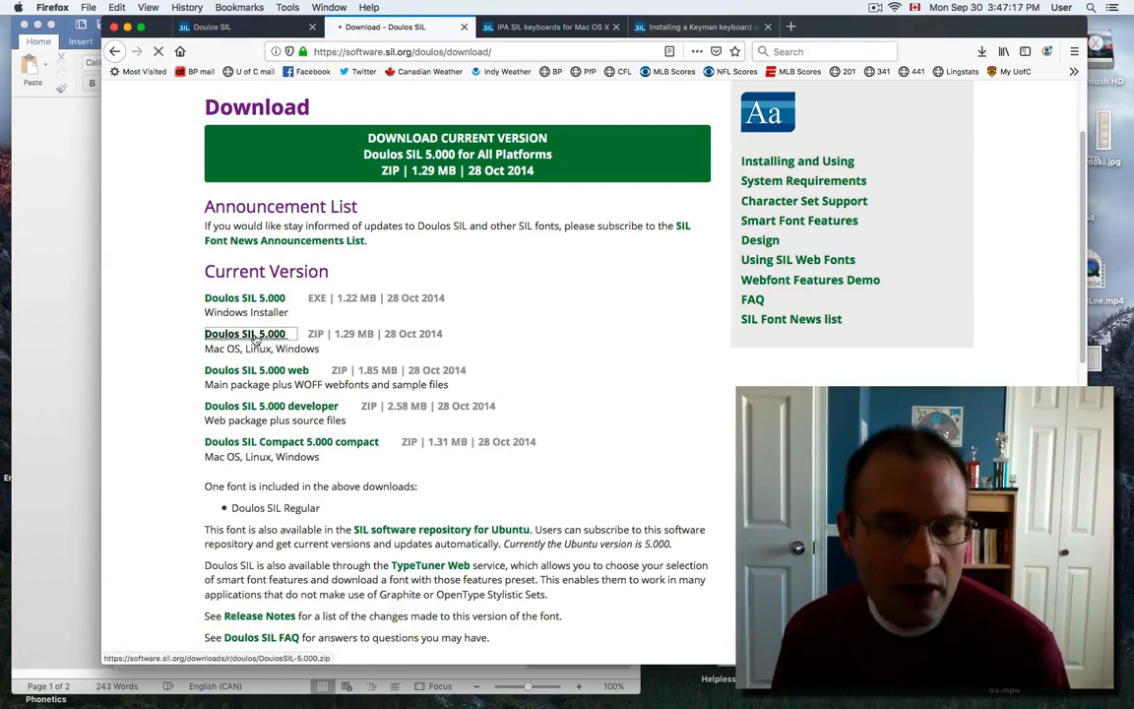
pyautogui.click(244, 333)
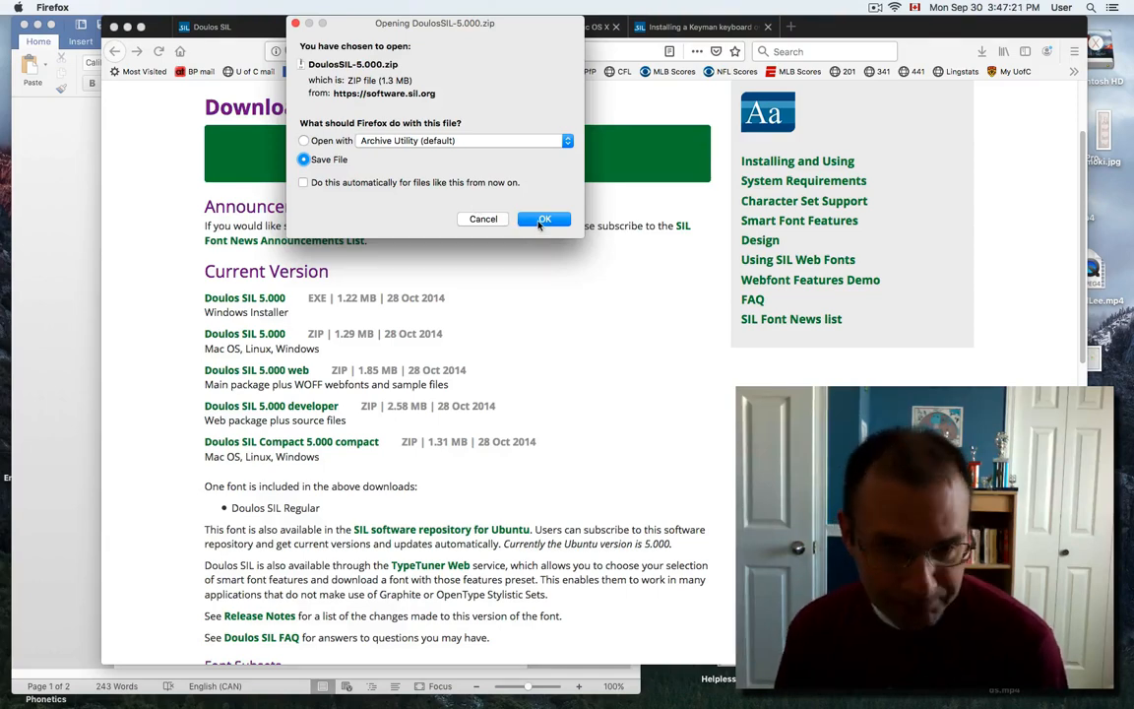
pyautogui.click(543, 219)
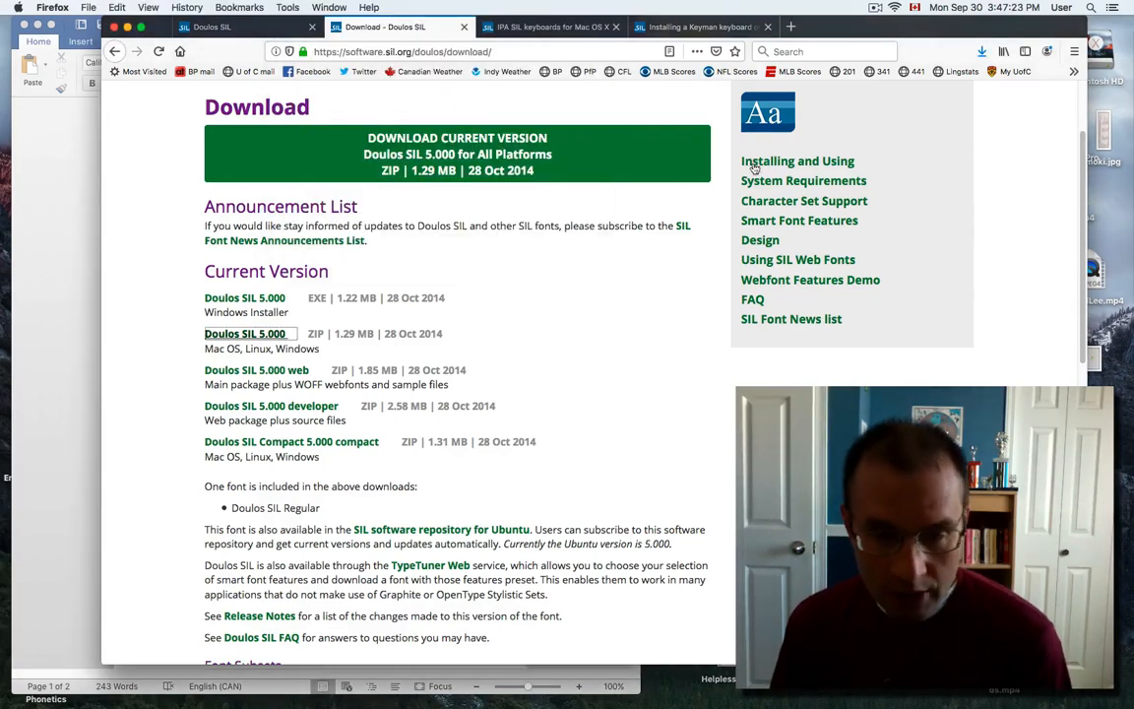
pyautogui.click(981, 51)
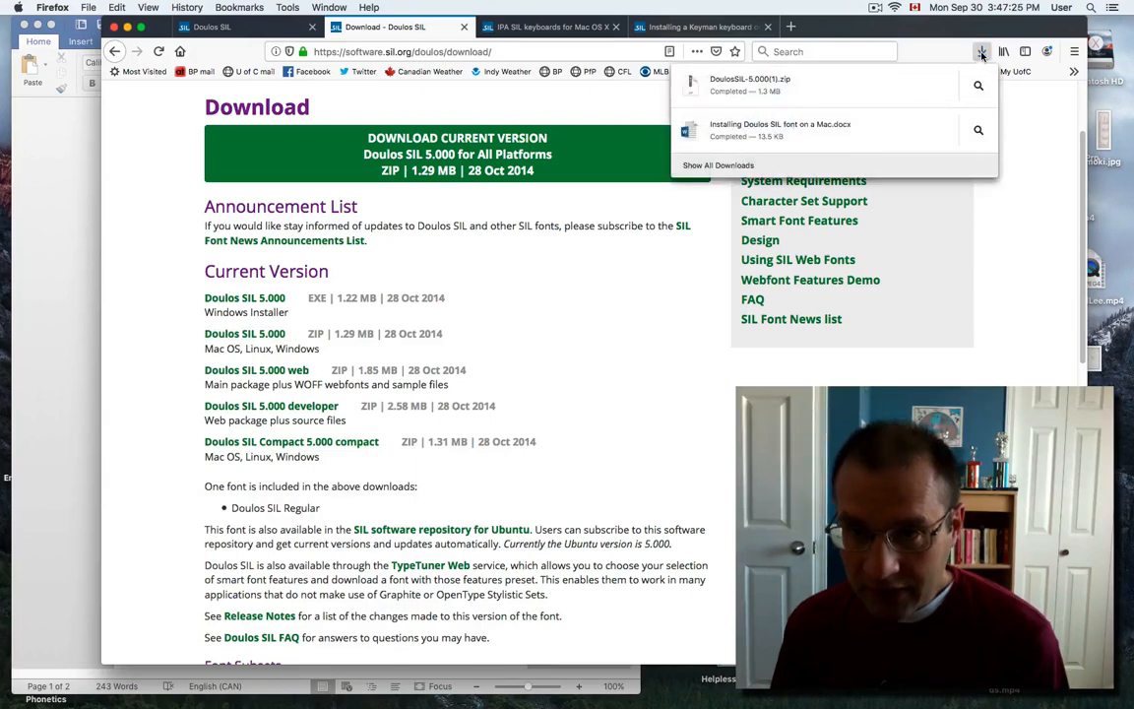
pyautogui.click(982, 51)
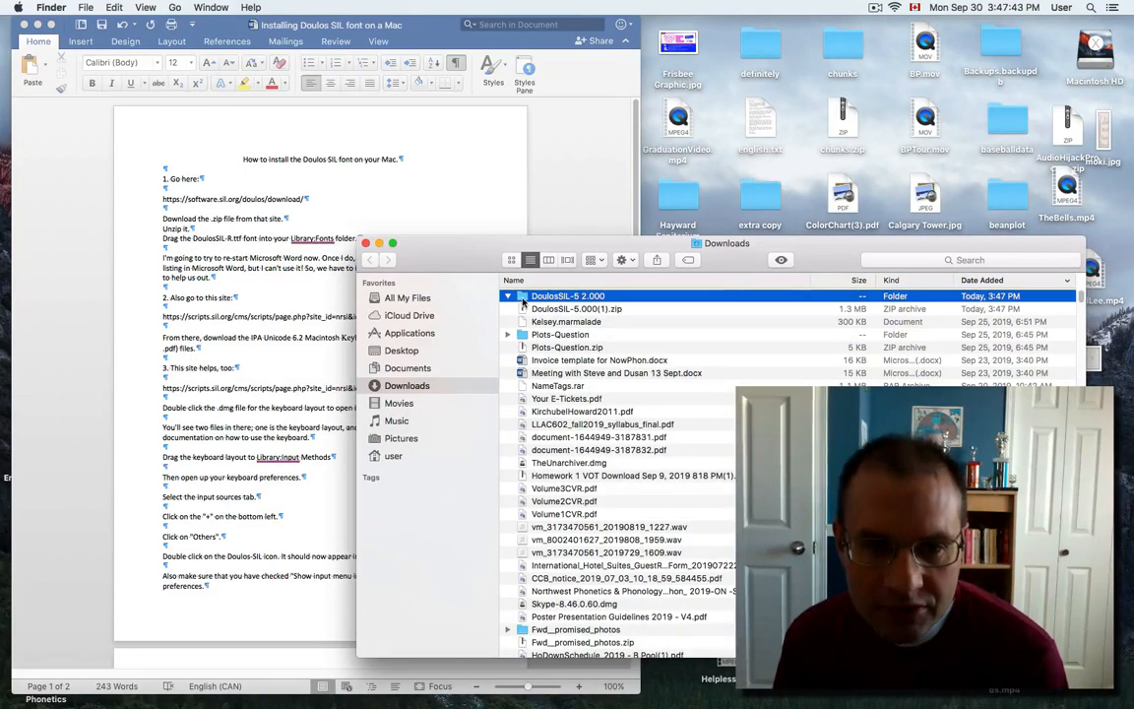
# Navigate from Macintosh HD via the Go menu into Library's Fonts folder.
pyautogui.click(508, 296)
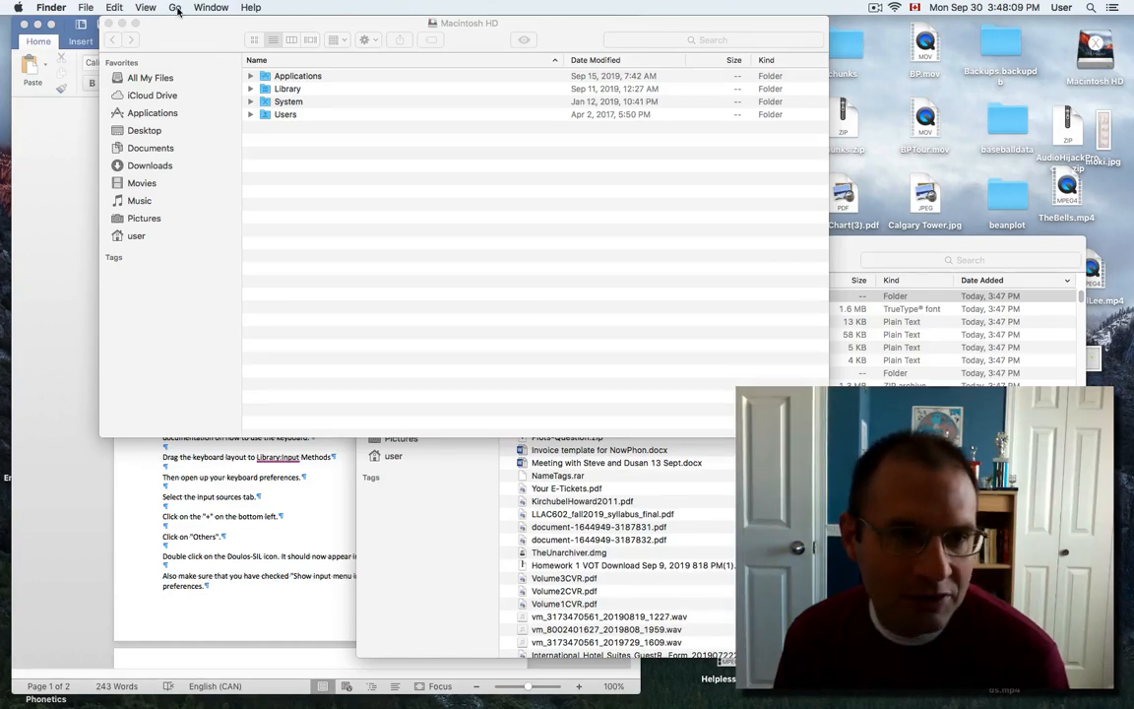
pyautogui.click(174, 7)
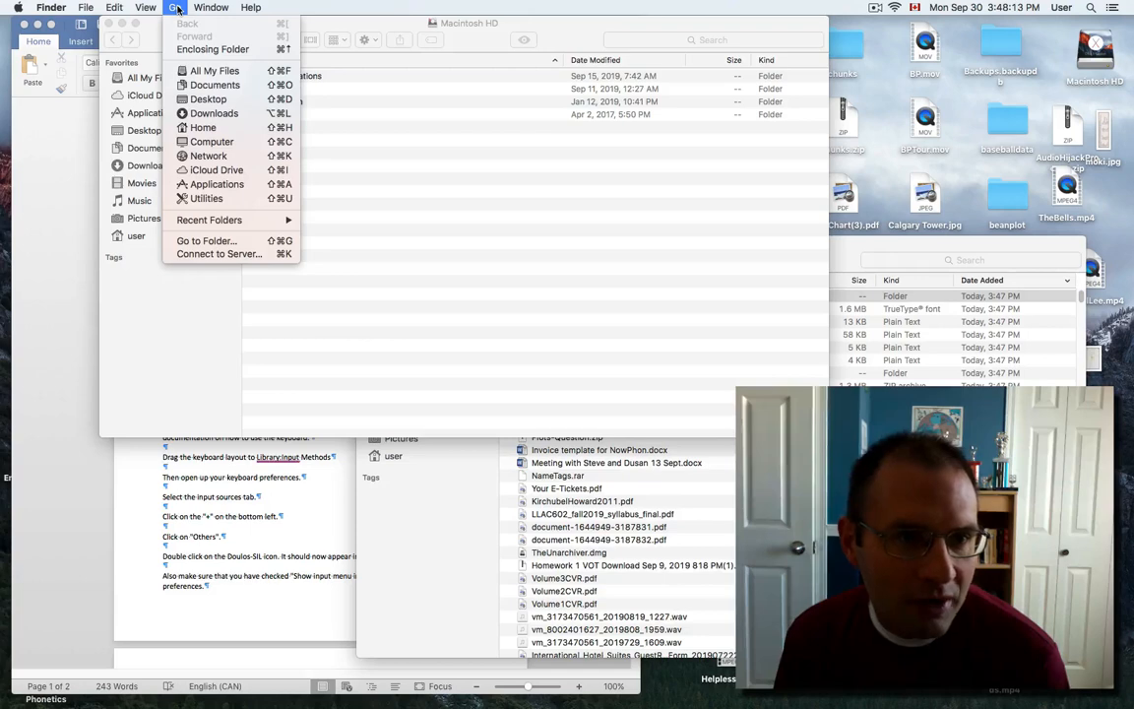
pyautogui.click(212, 141)
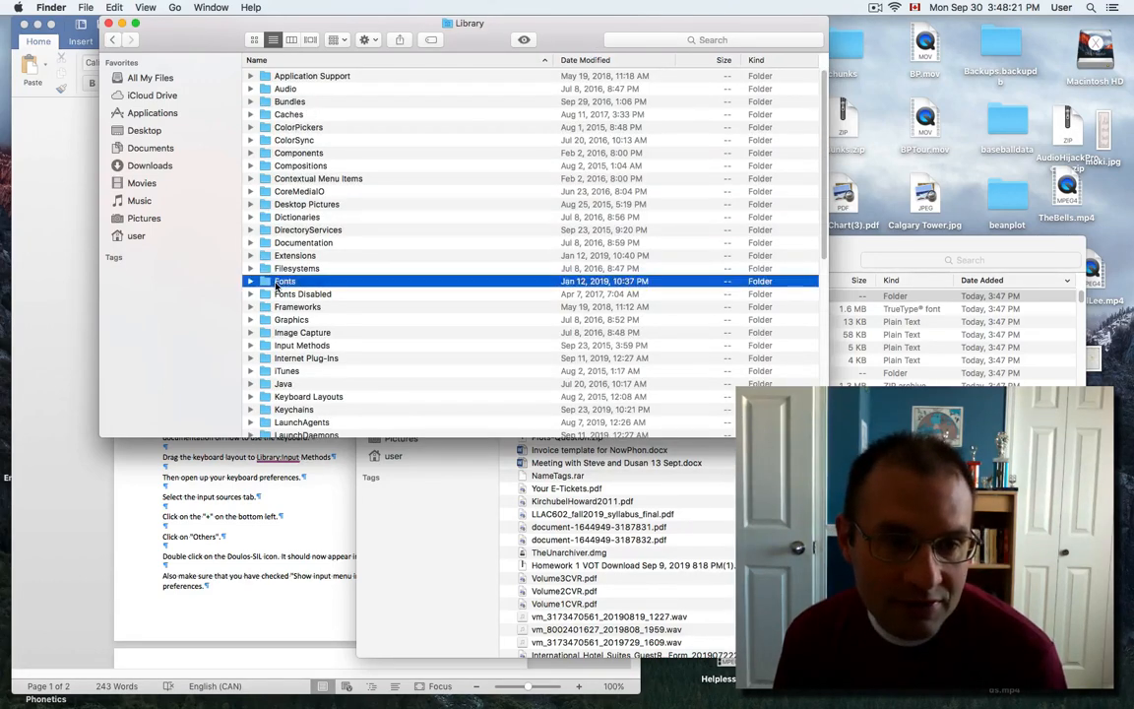
pyautogui.doubleClick(284, 280)
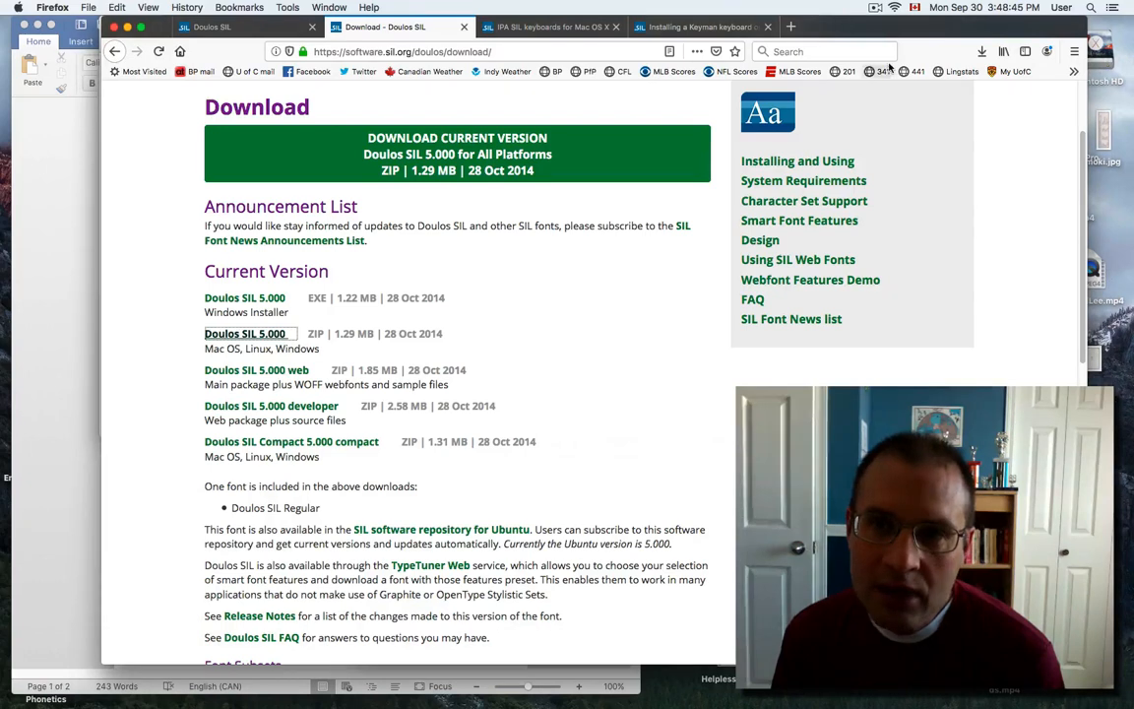
# Check the input sources menu, then scroll the IPA SIL keyboards page to Download.
pyautogui.click(914, 7)
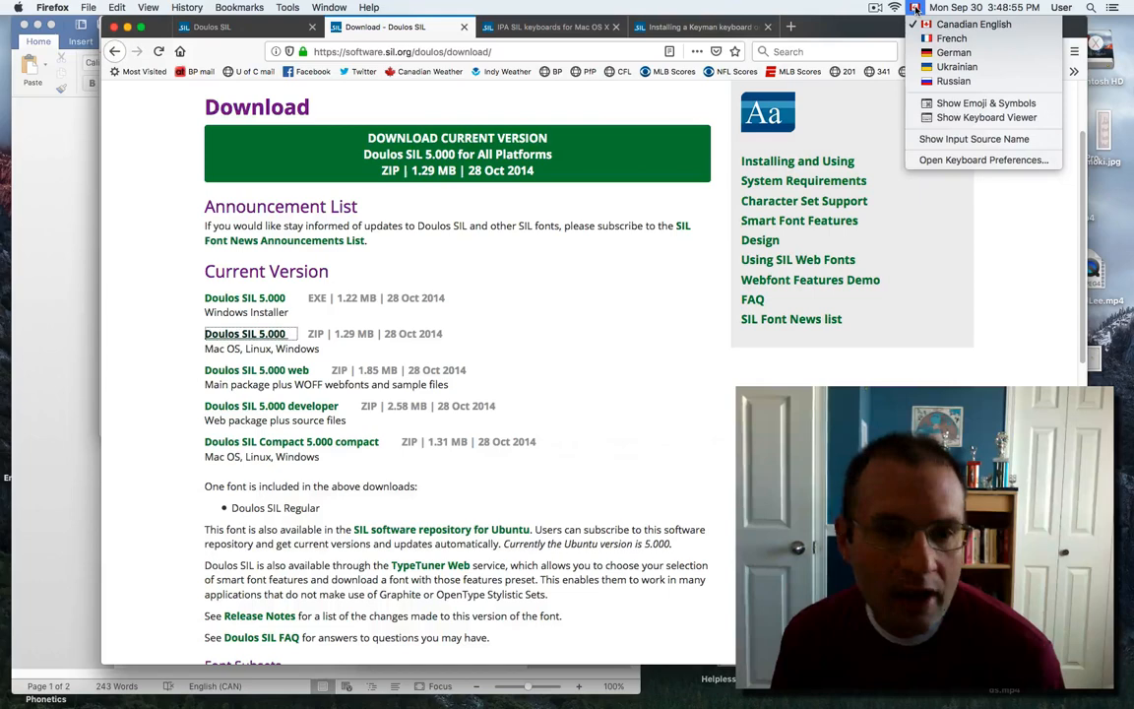
pyautogui.click(551, 26)
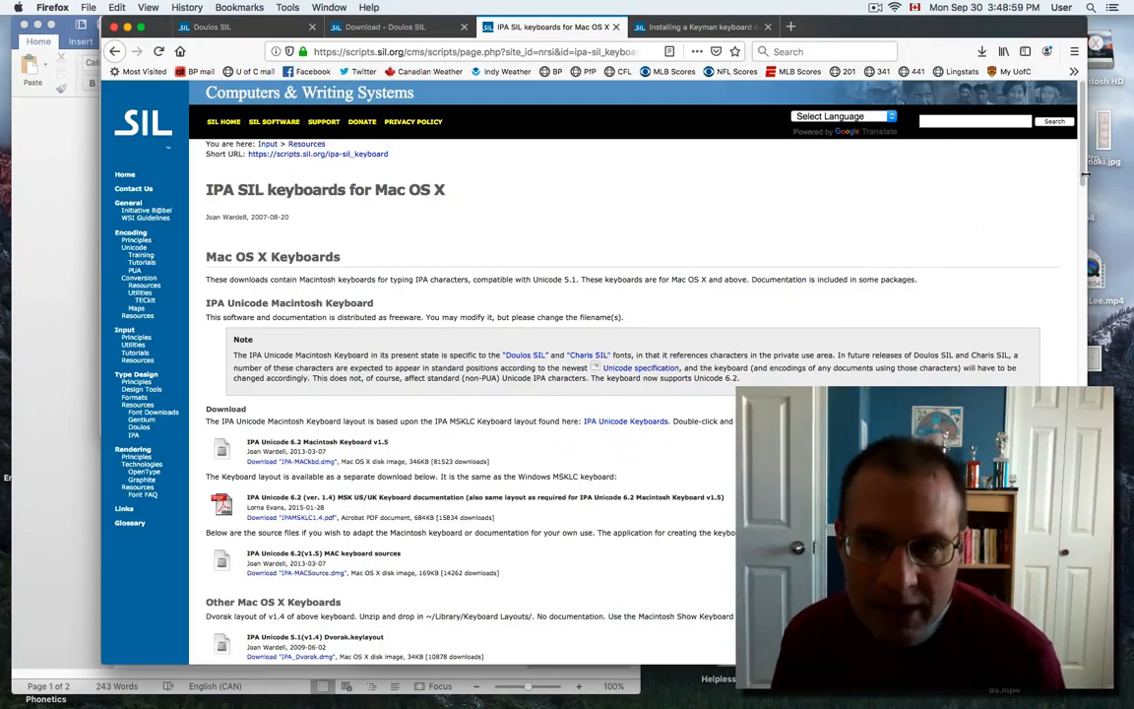
pyautogui.scroll(-3)
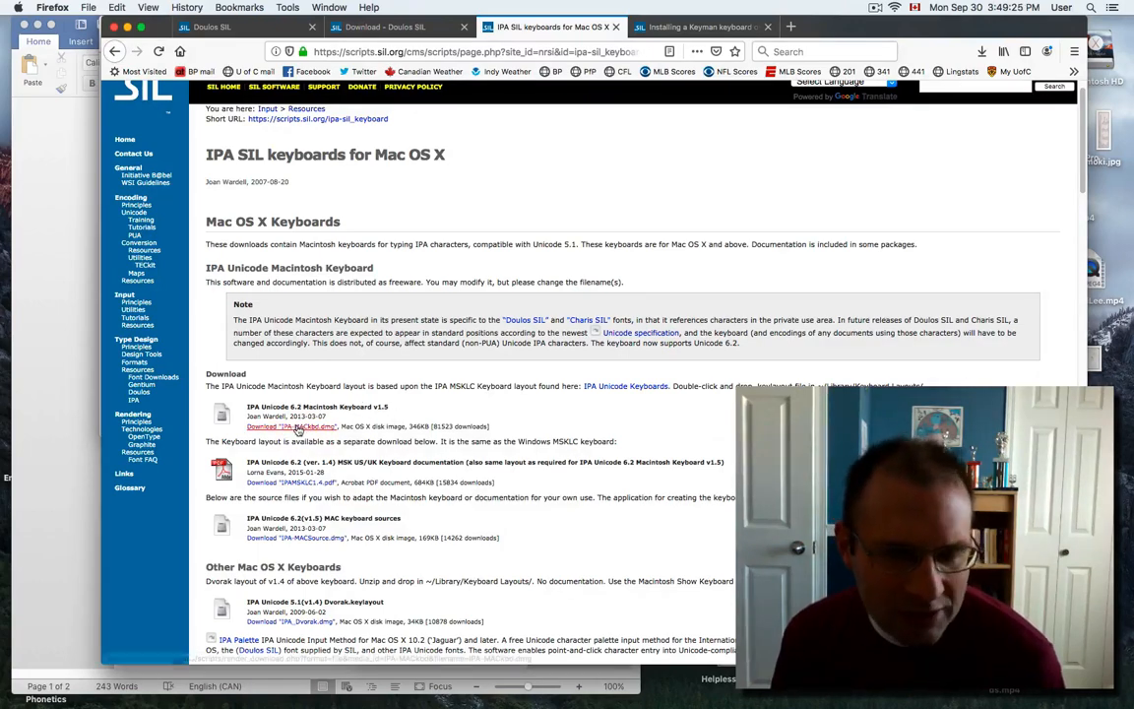
# Download and save the IPA-MACkbd.dmg keyboard disk image.
pyautogui.click(292, 426)
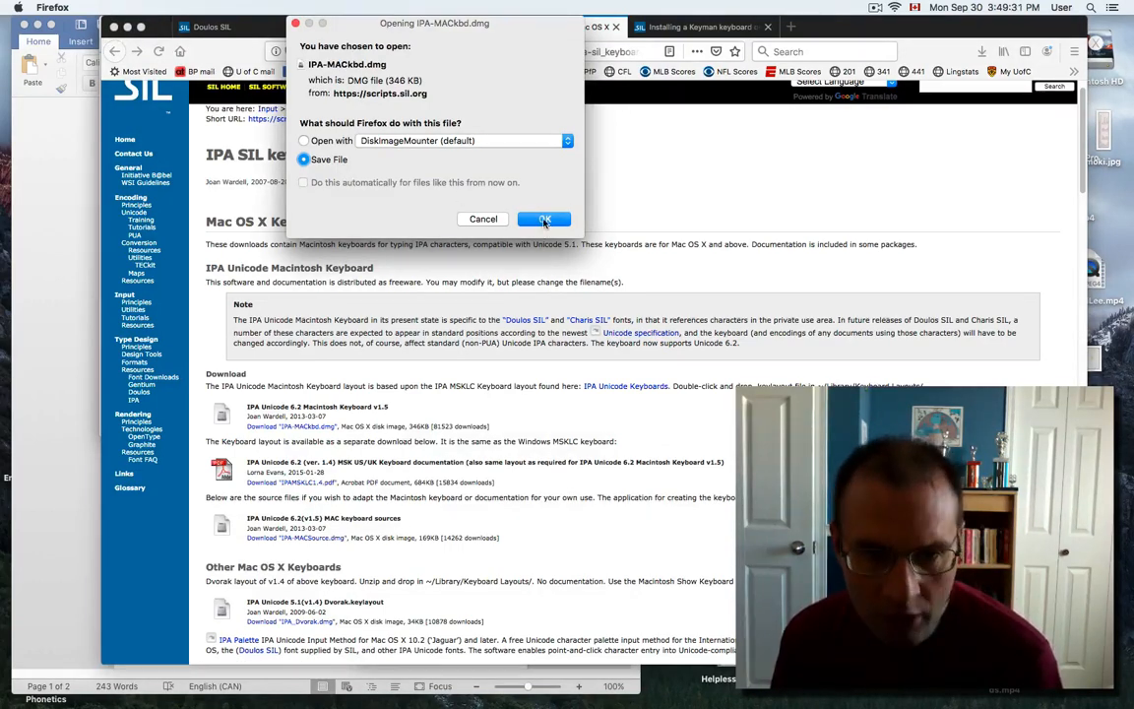
pyautogui.click(543, 219)
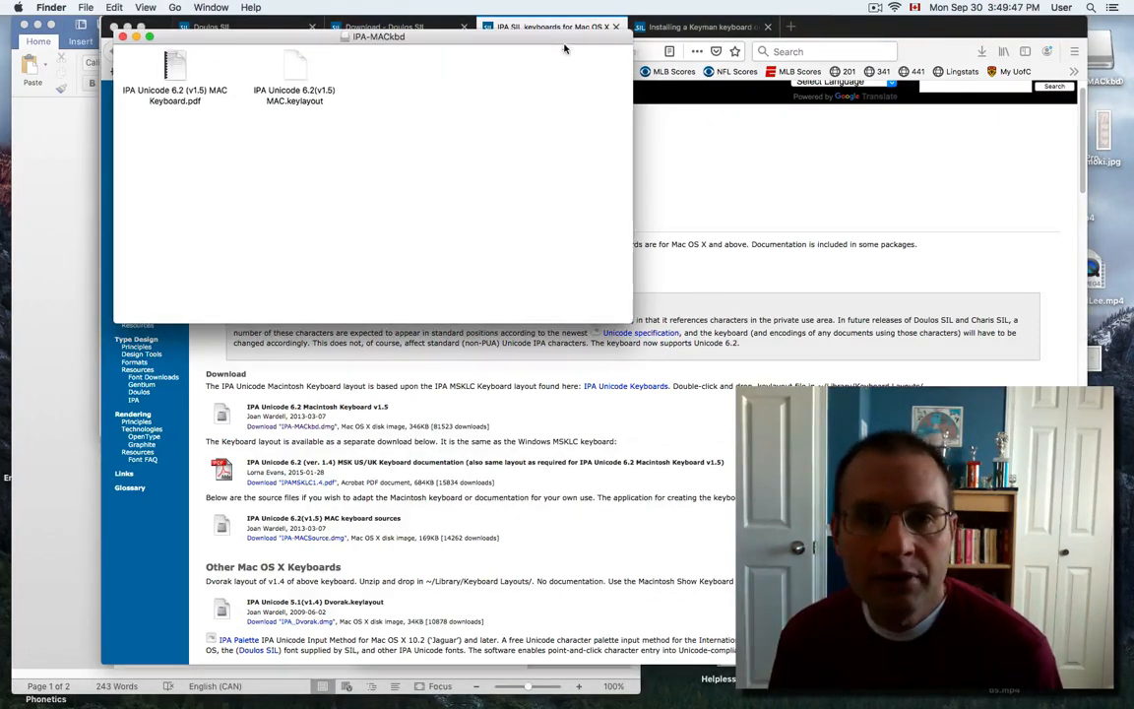
# Move the IPA-MACkbd window right and open IPA Unicode 6.2 (v1.5) MAC Keyboard.pdf.
pyautogui.moveTo(379, 37); pyautogui.dragTo(841, 197)
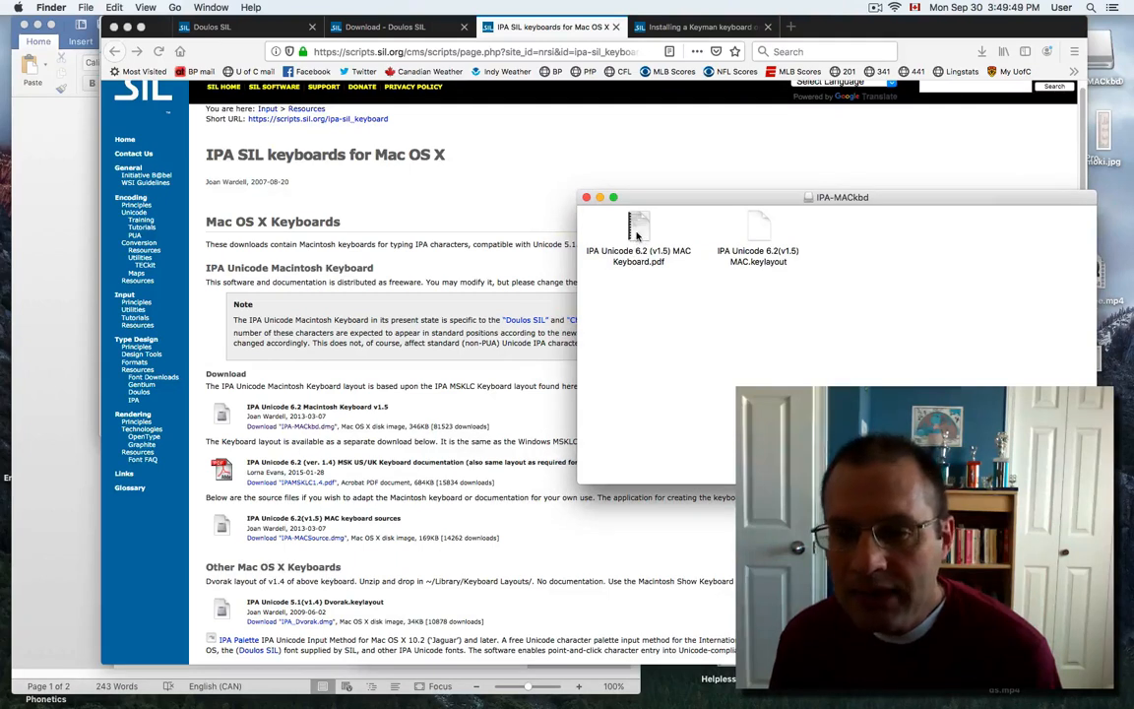
pyautogui.click(638, 232)
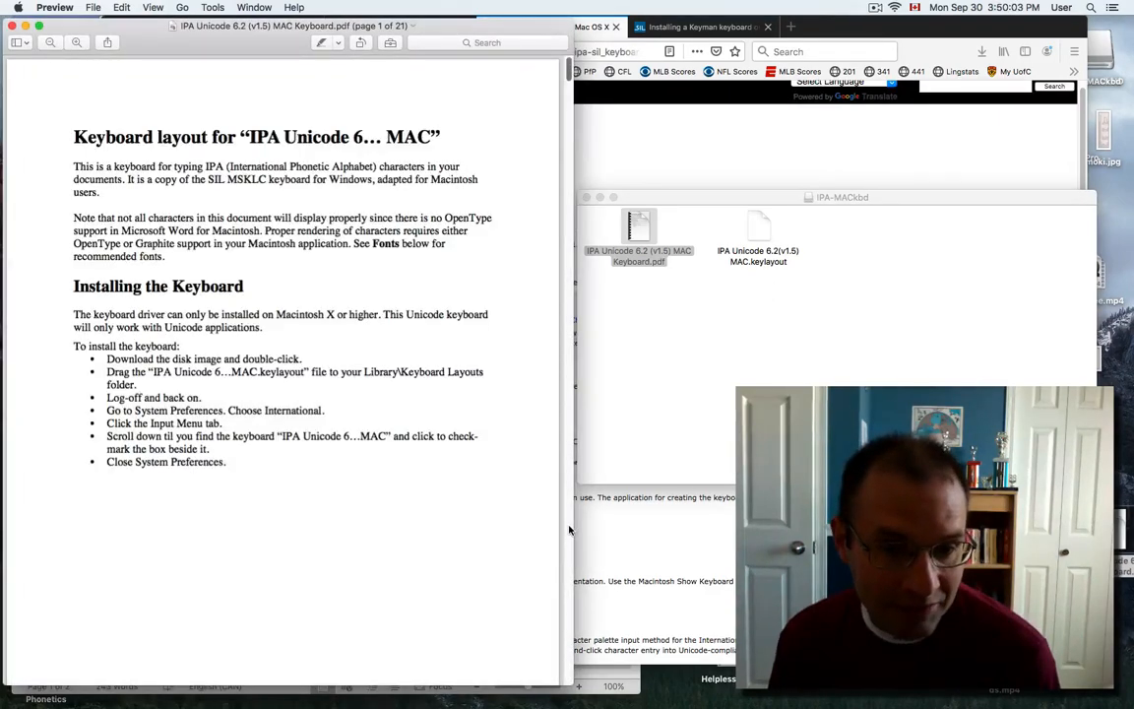
pyautogui.scroll(-3)
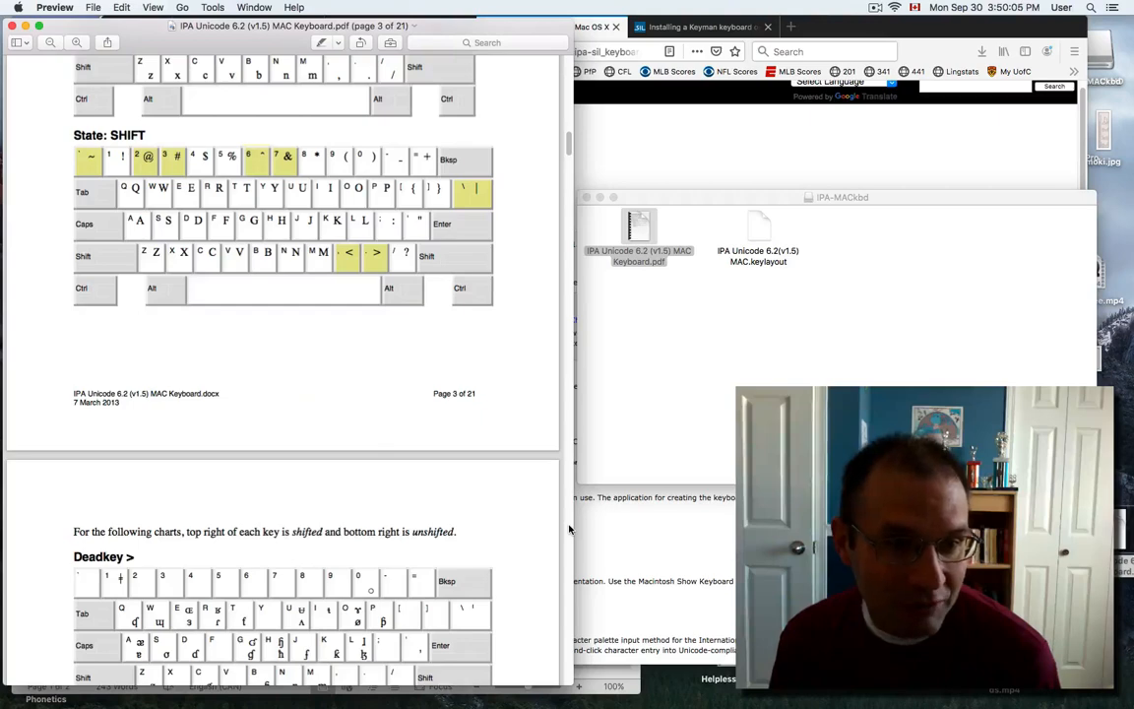
pyautogui.scroll(-3)
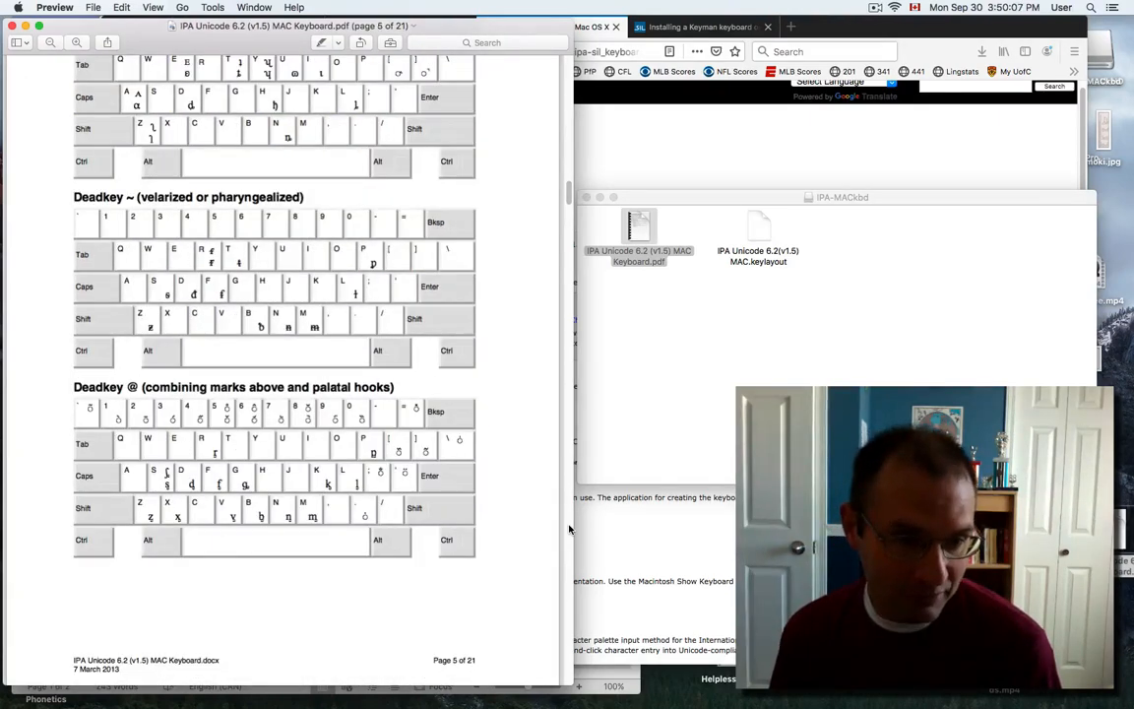
pyautogui.scroll(-3)
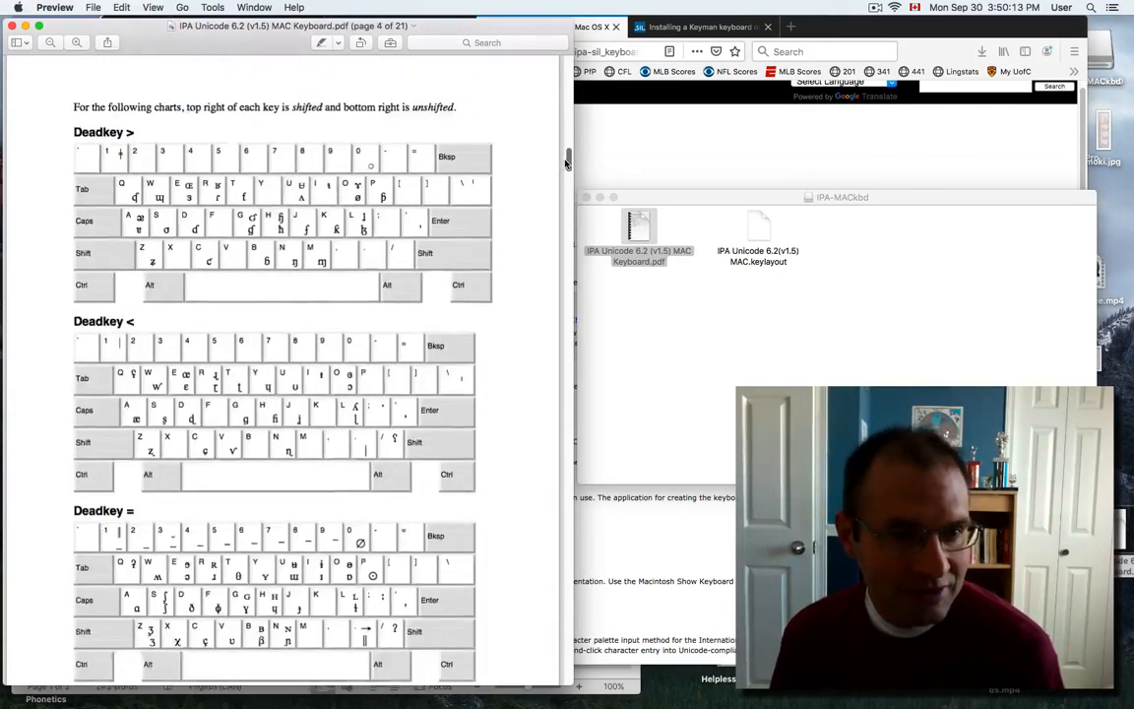
pyautogui.scroll(-3)
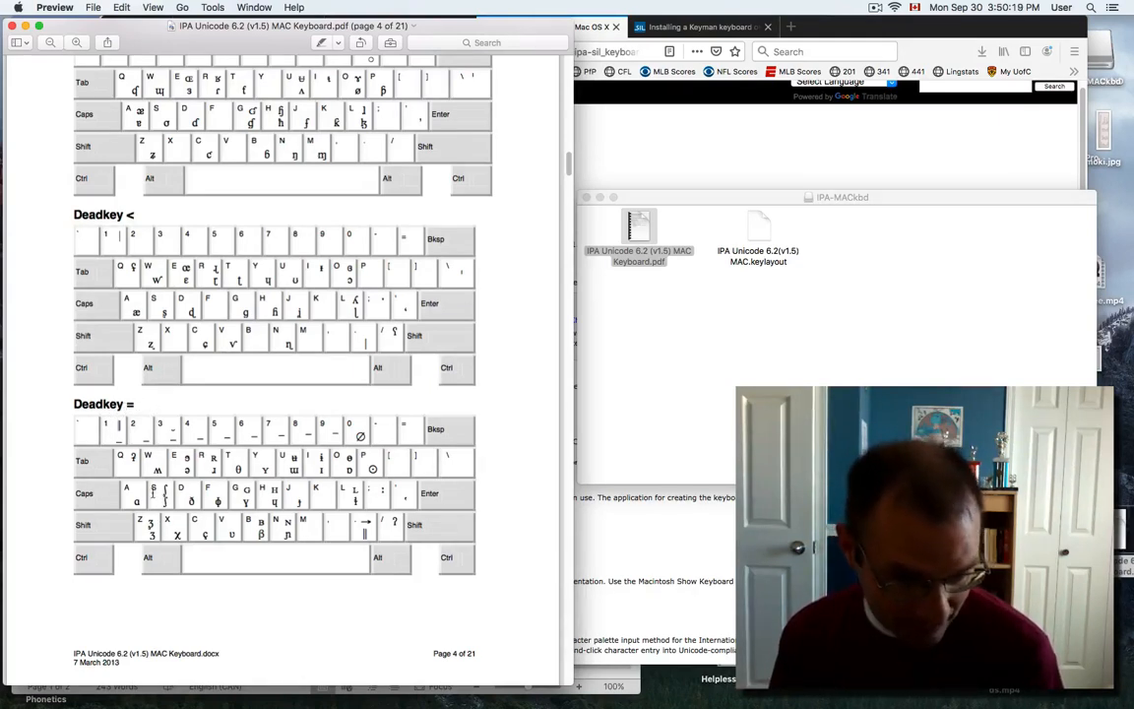
pyautogui.moveTo(666, 313)
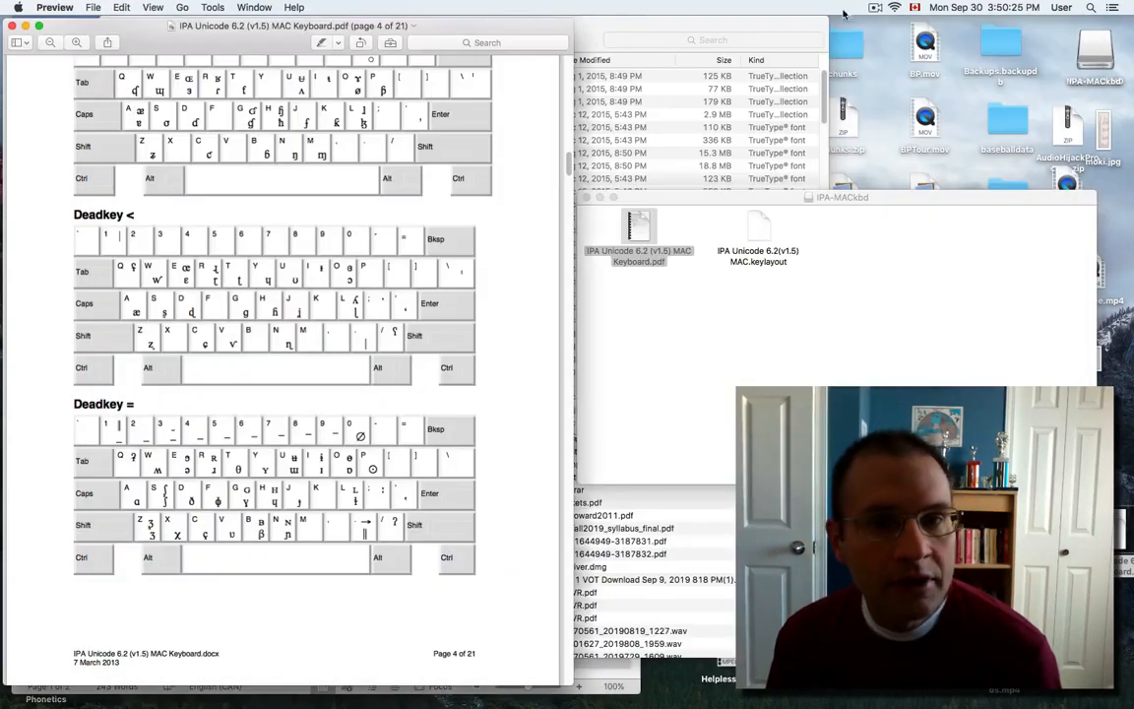
# Go from Fonts back to Macintosh HD, then into Library's Input Methods folder.
pyautogui.click(638, 227)
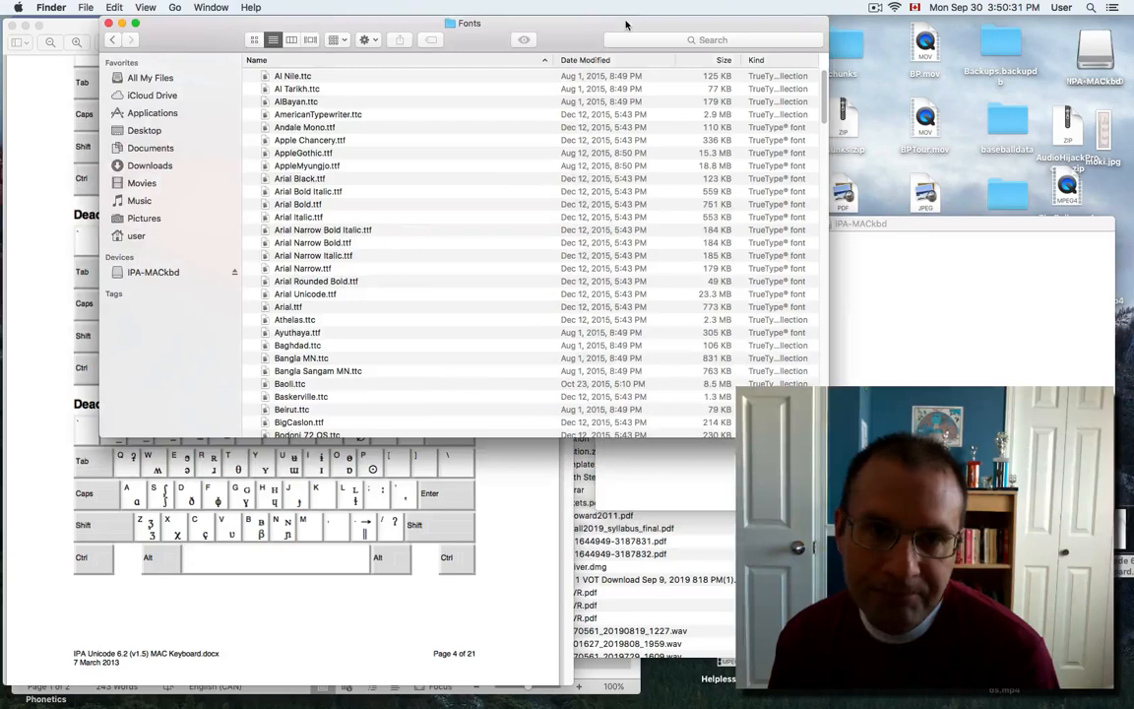
pyautogui.click(111, 39)
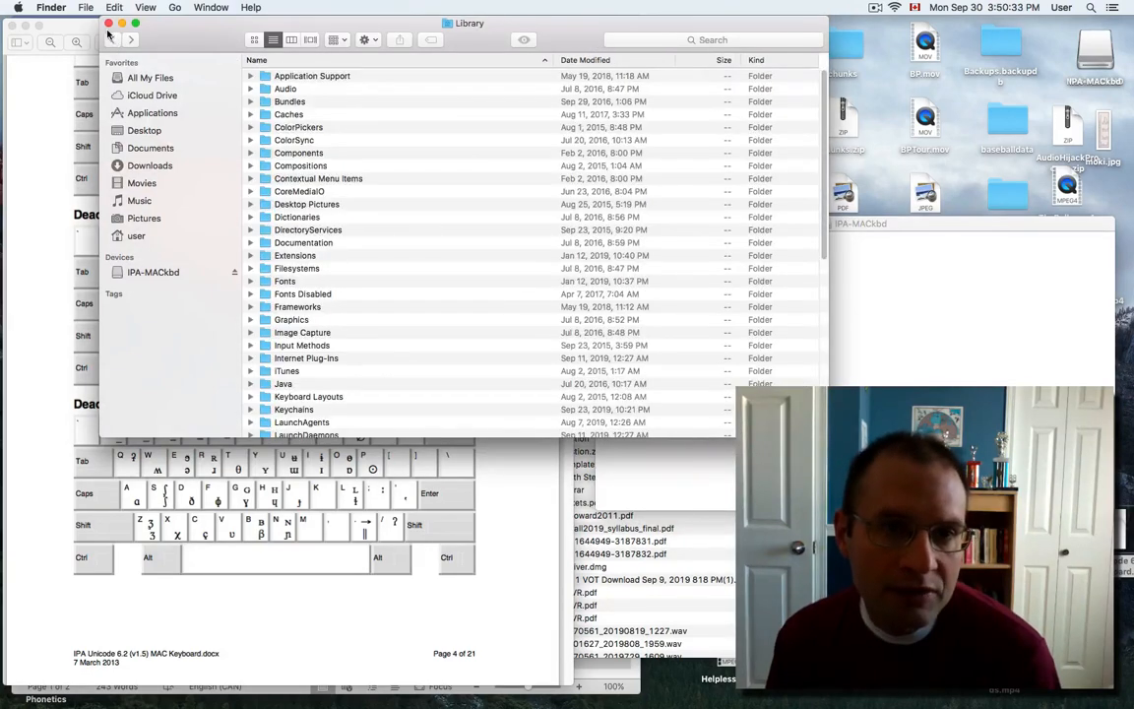
pyautogui.click(112, 40)
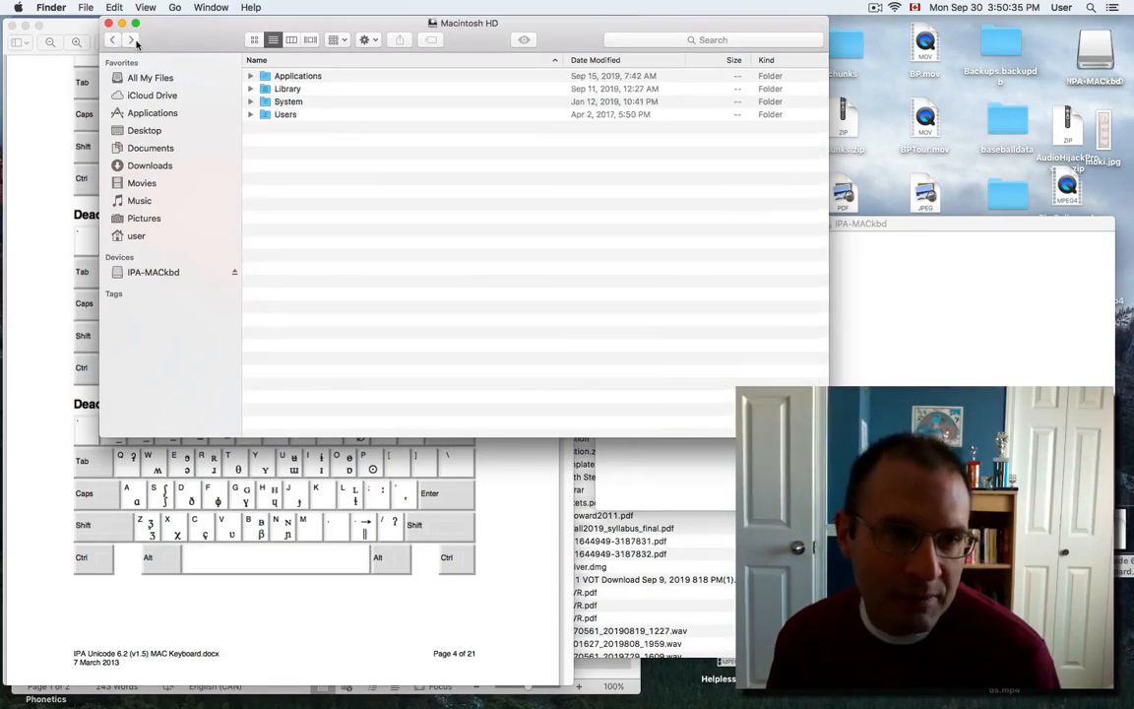
pyautogui.doubleClick(287, 89)
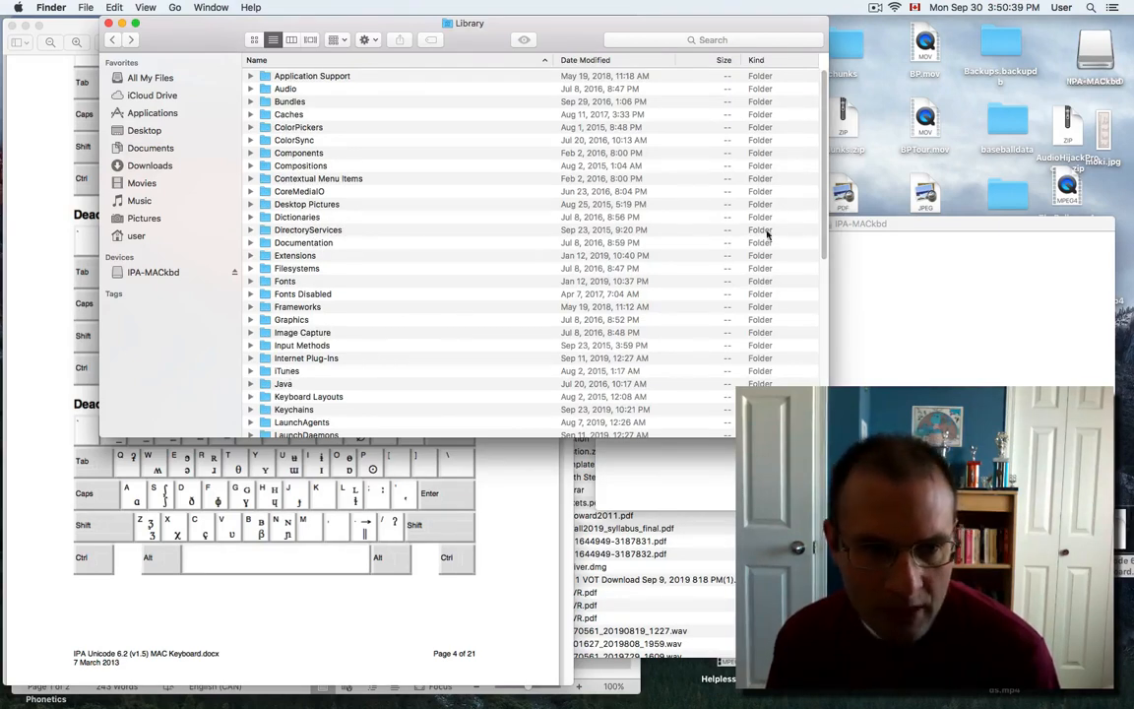
pyautogui.doubleClick(301, 344)
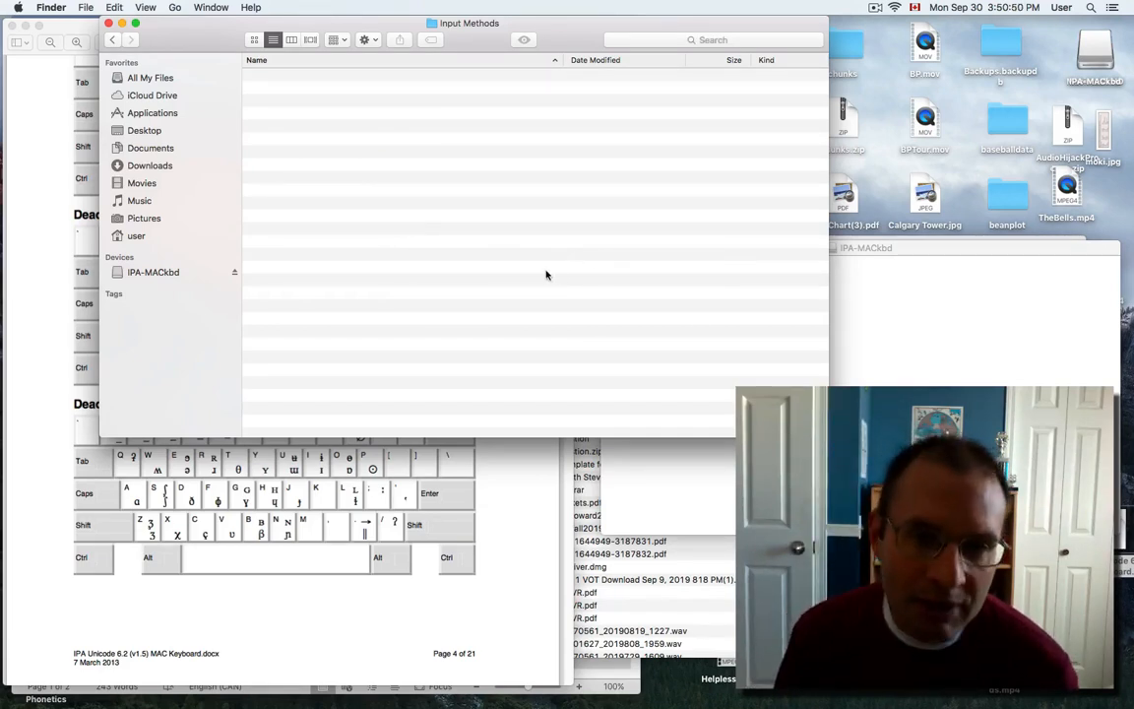
# Authorize copying the keylayout with the admin password, verify Input Methods, then return to Word.
pyautogui.write('••••••')
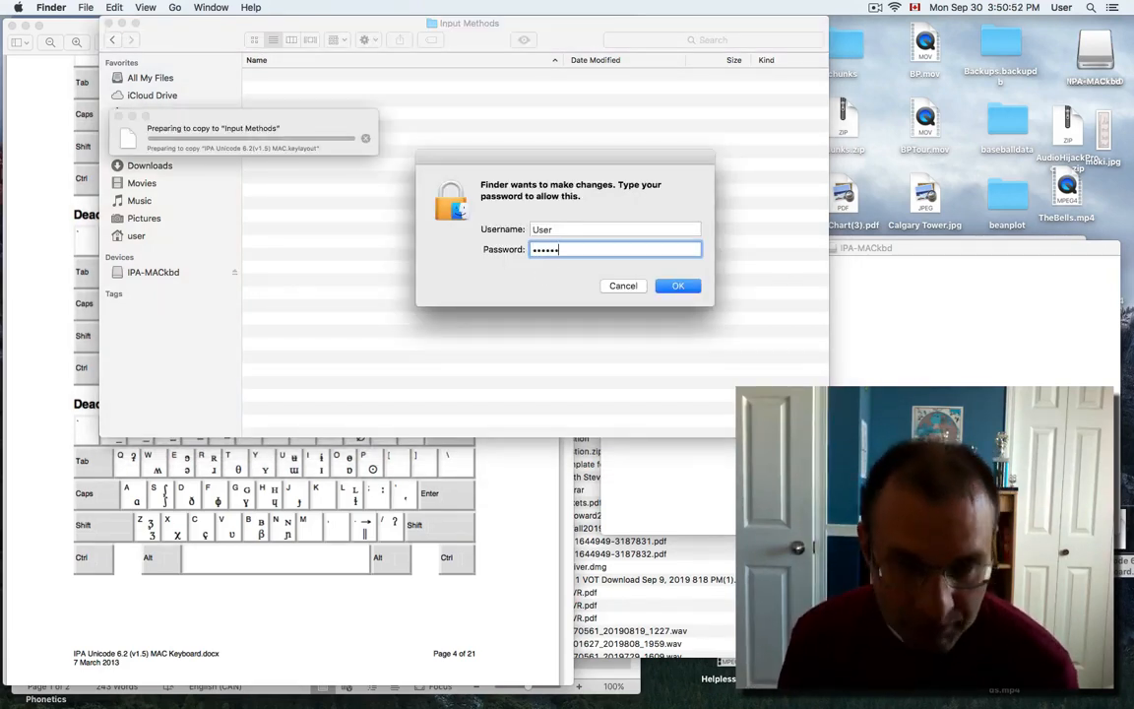
pyautogui.click(678, 285)
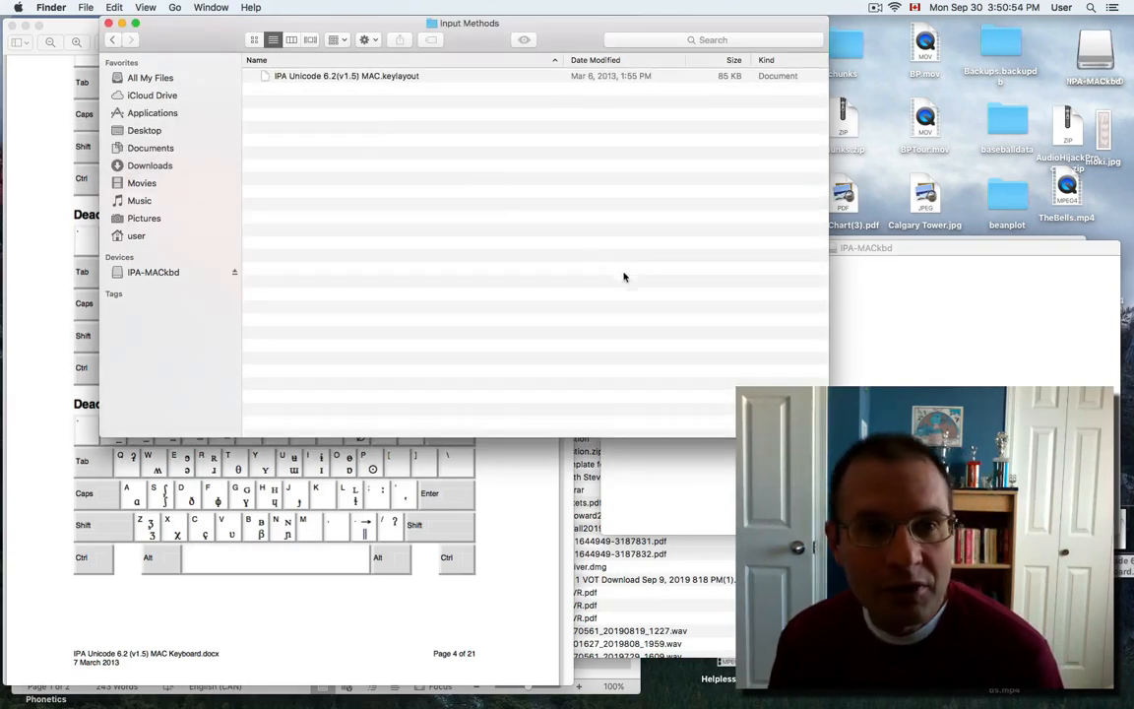
pyautogui.moveTo(562, 46)
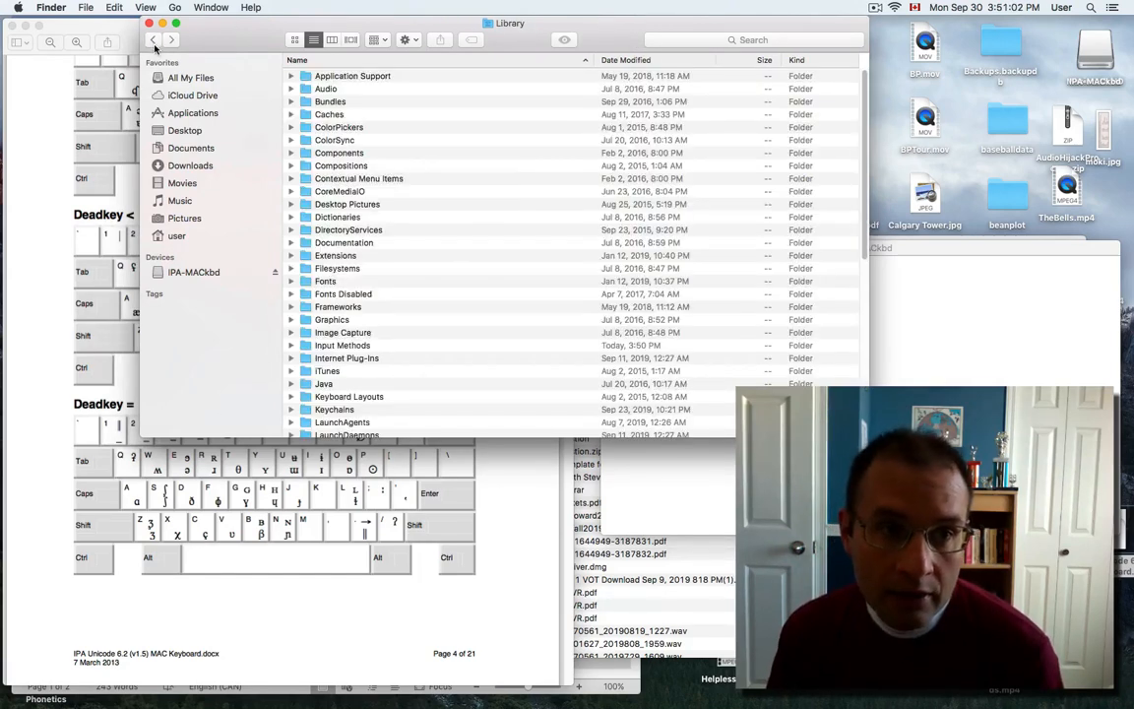
pyautogui.doubleClick(342, 344)
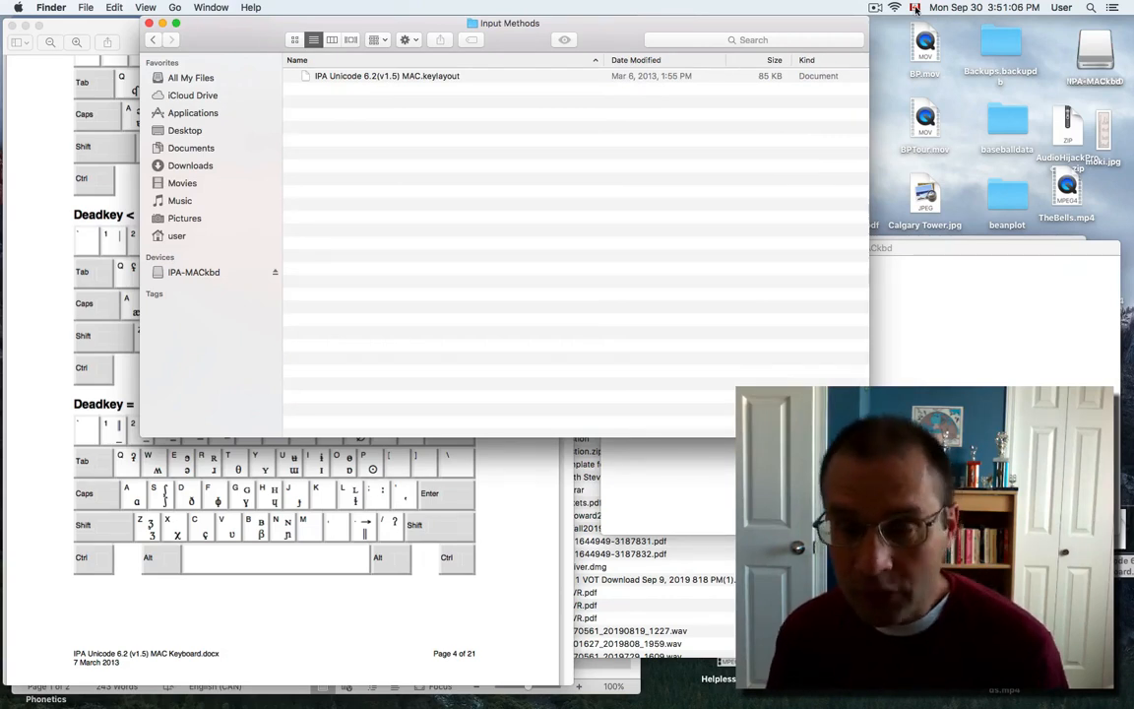
pyautogui.click(914, 7)
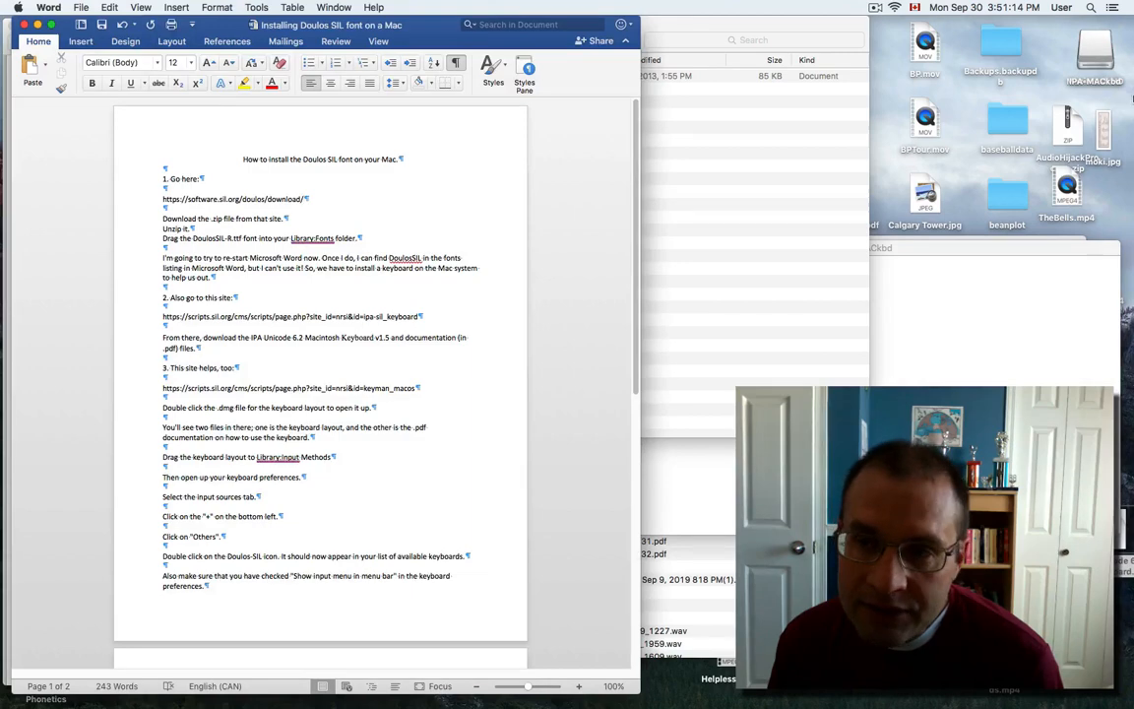
# Bring the Keyman installation instructions forward and glance at the input sources menu.
pyautogui.click(551, 27)
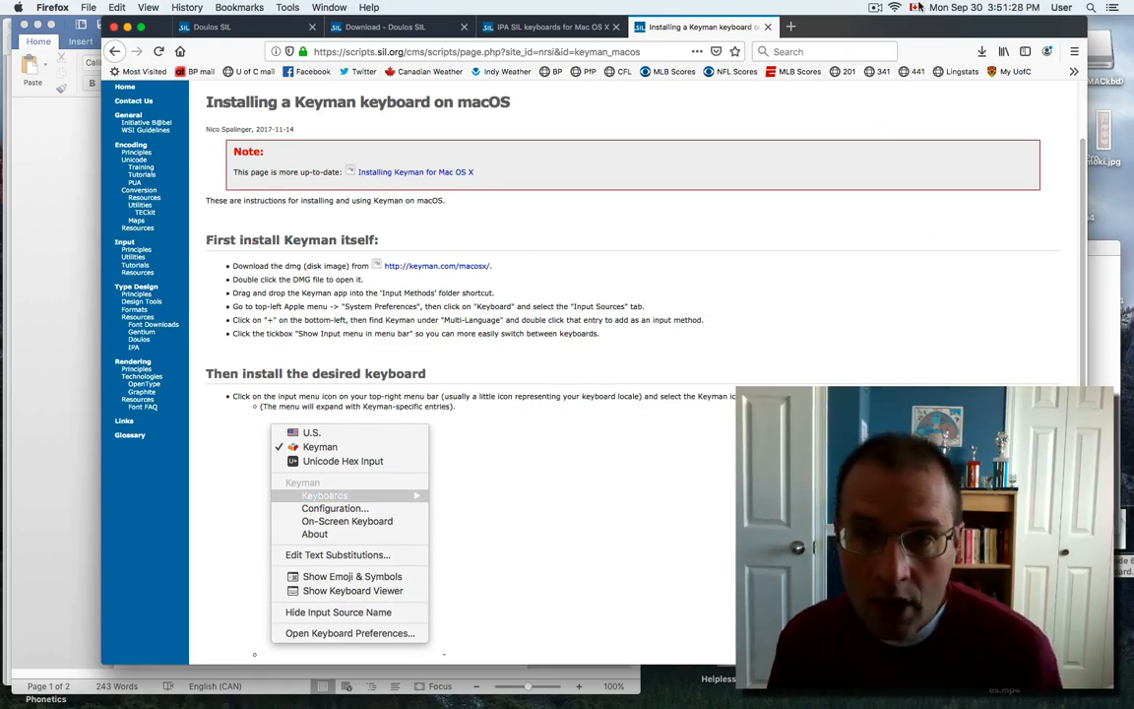
pyautogui.click(915, 7)
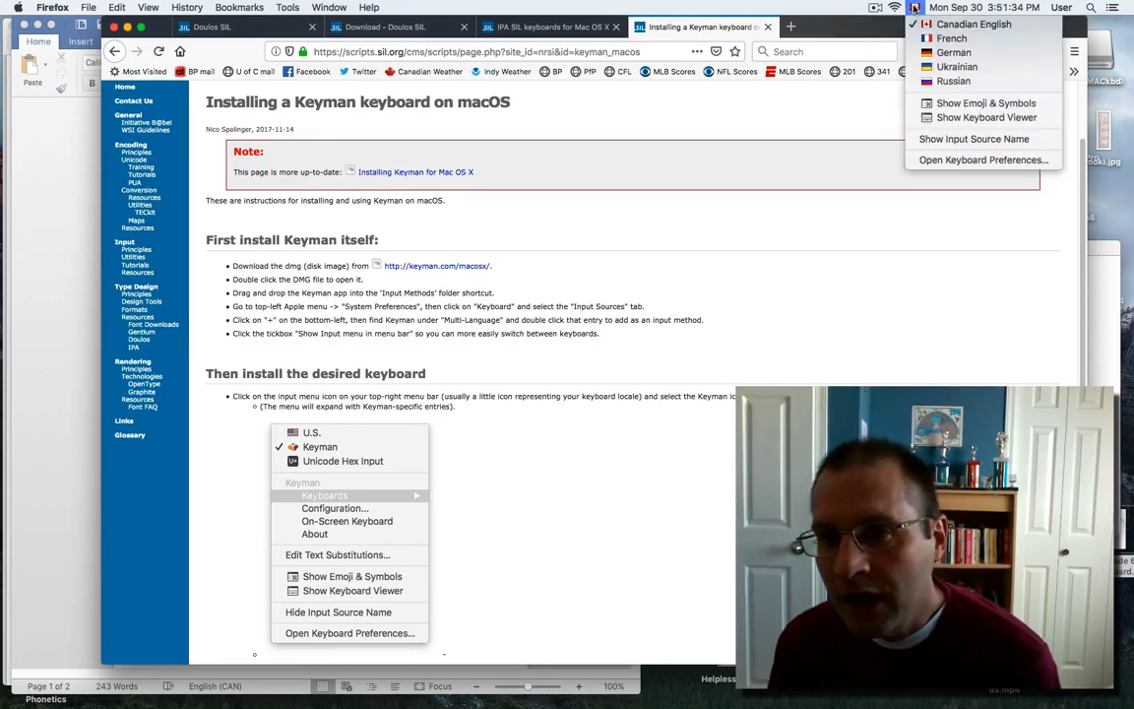
pyautogui.click(915, 8)
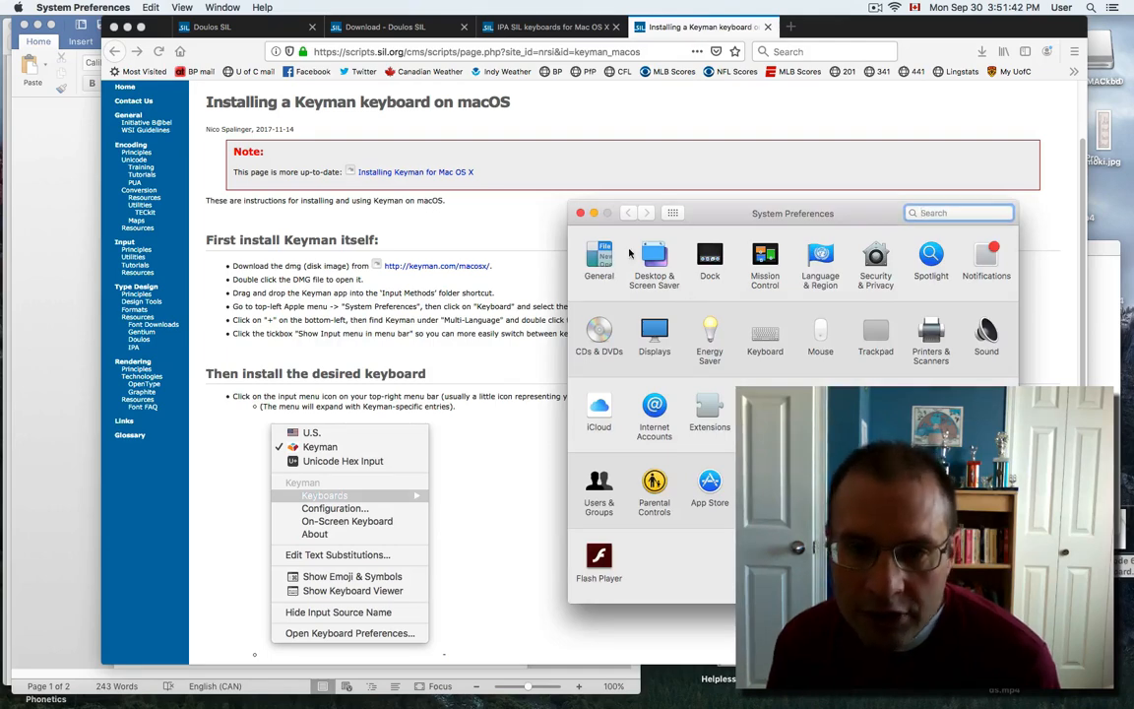
# Open System Preferences Keyboard > Input Sources, showing Canadian English, French, German, Ukrainian, Russian.
pyautogui.click(15, 7)
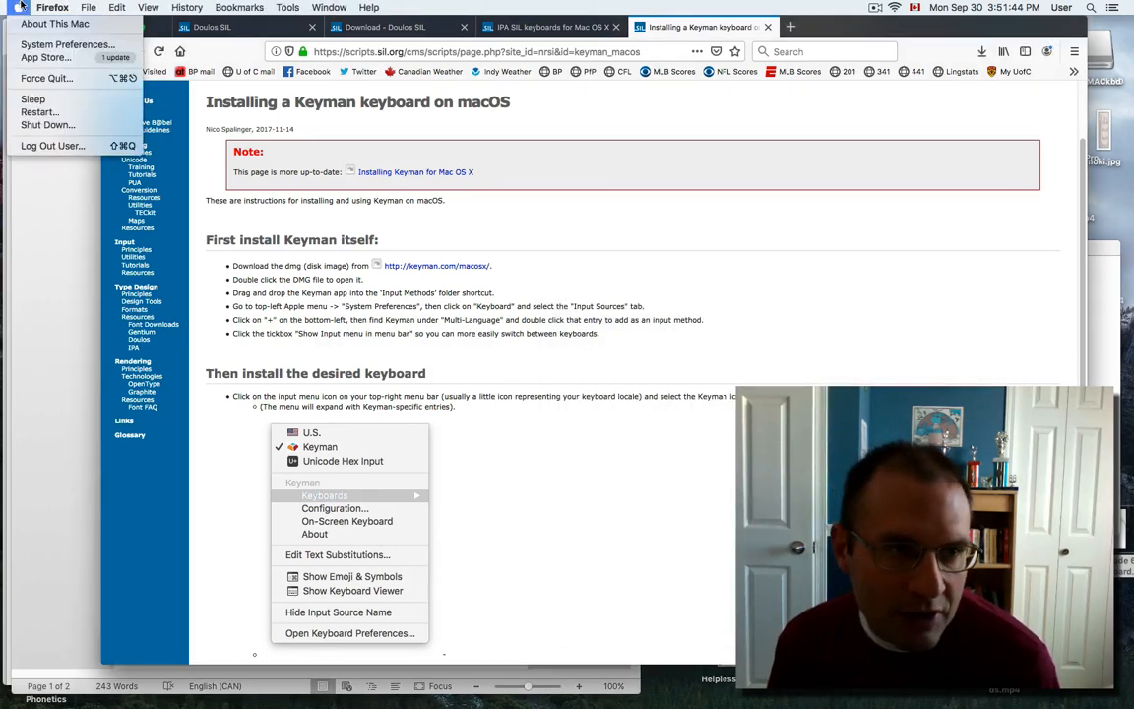
pyautogui.click(67, 45)
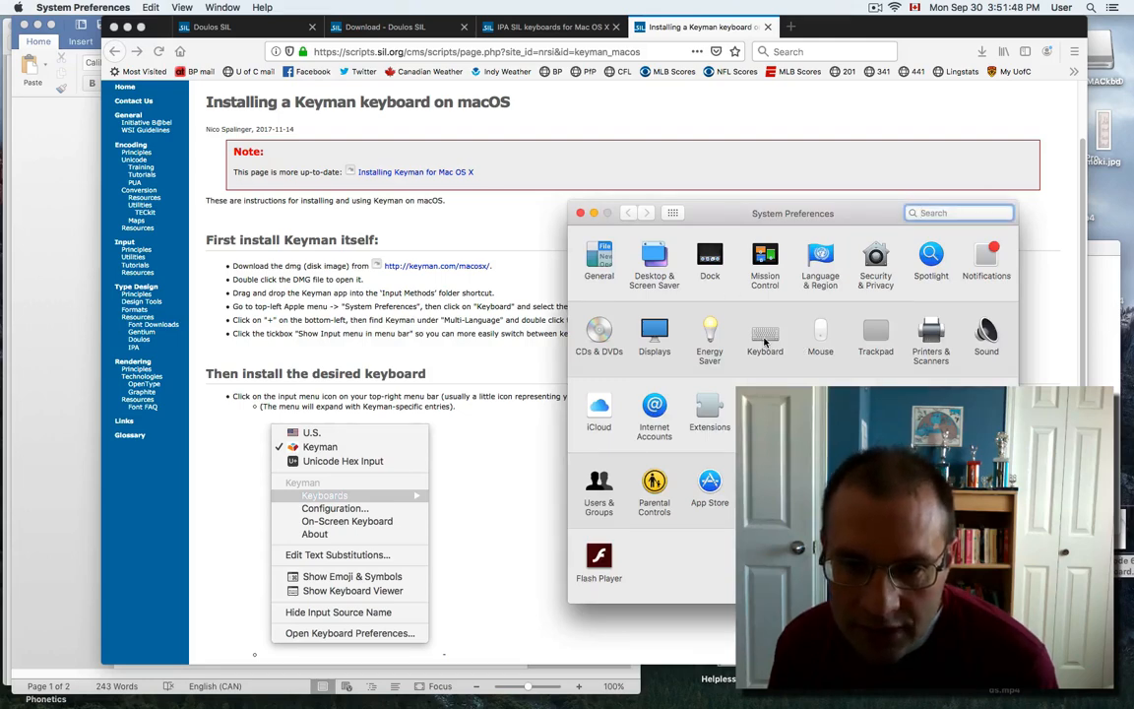
pyautogui.click(765, 335)
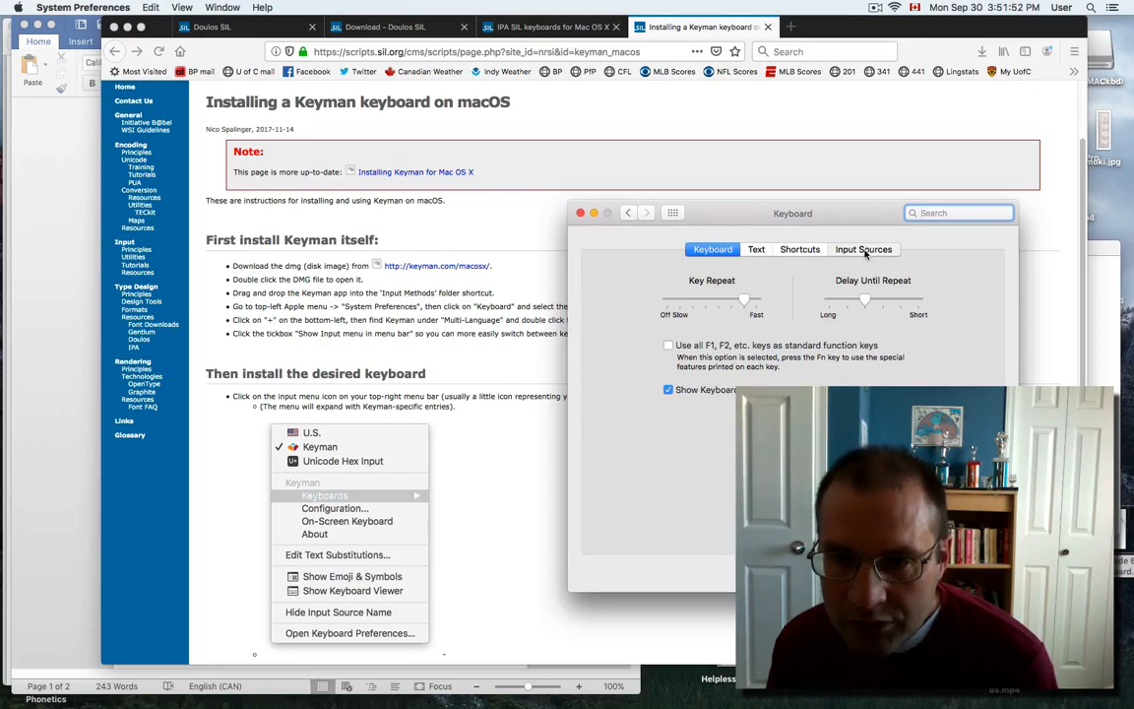
pyautogui.click(864, 249)
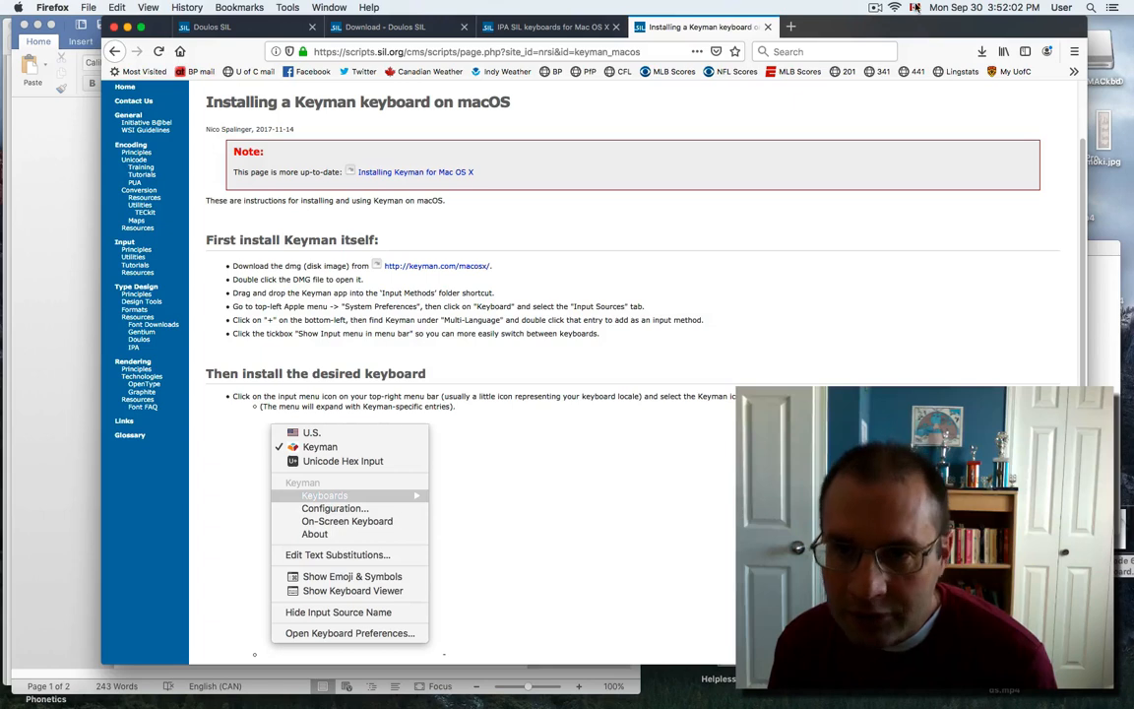
pyautogui.click(914, 7)
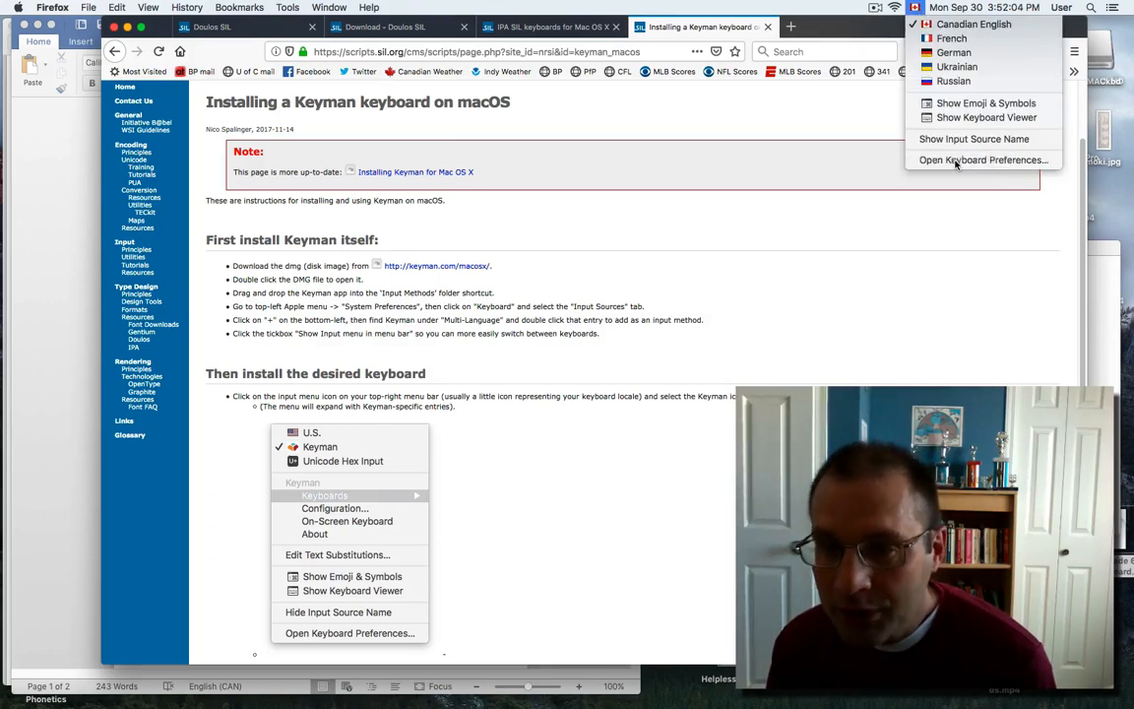
pyautogui.click(982, 159)
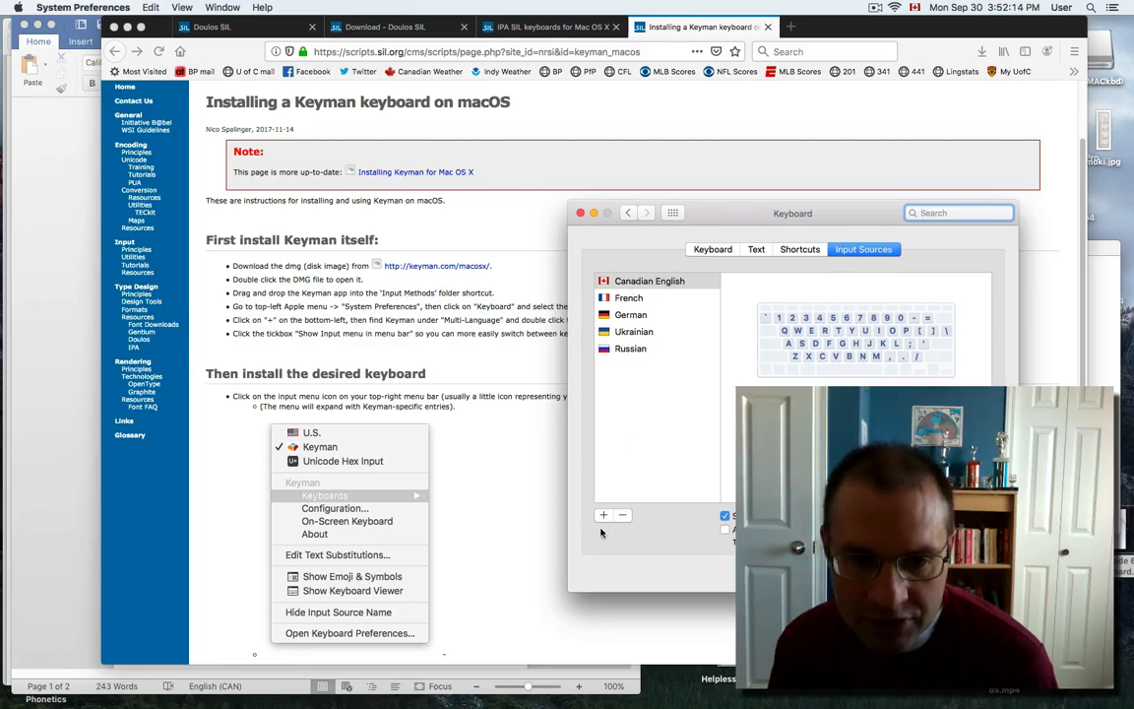
# Add the IPA Unicode 6.2(v1.5) MAC layout from Others to the input sources.
pyautogui.click(603, 514)
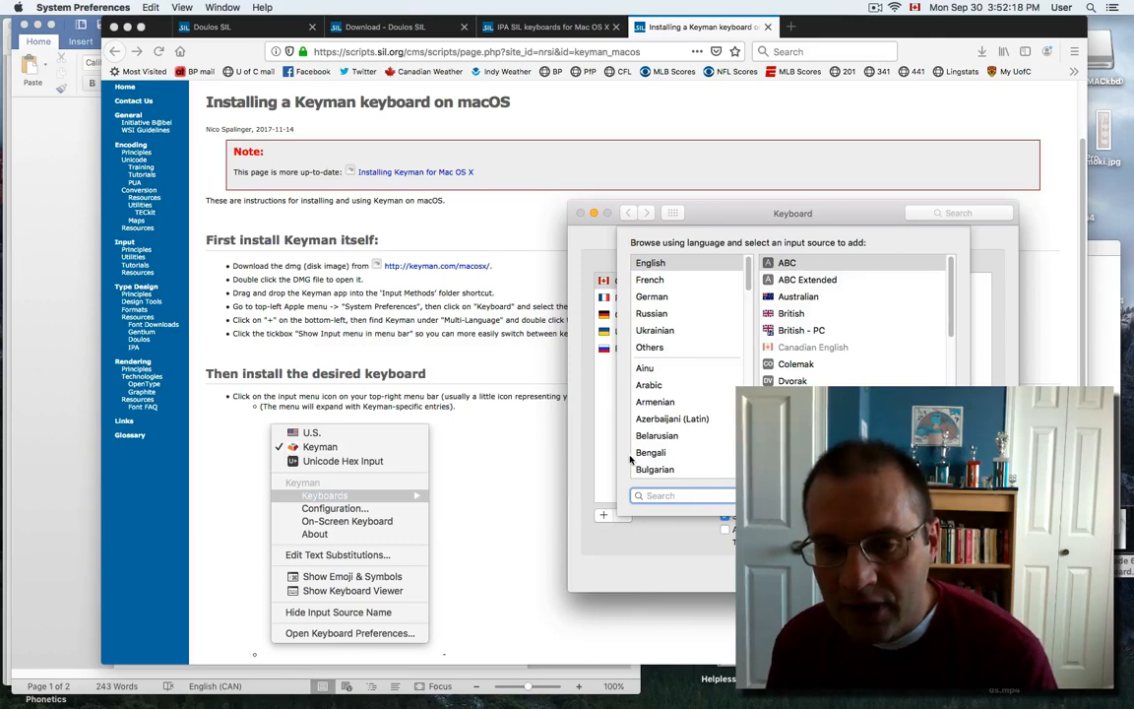
pyautogui.click(650, 346)
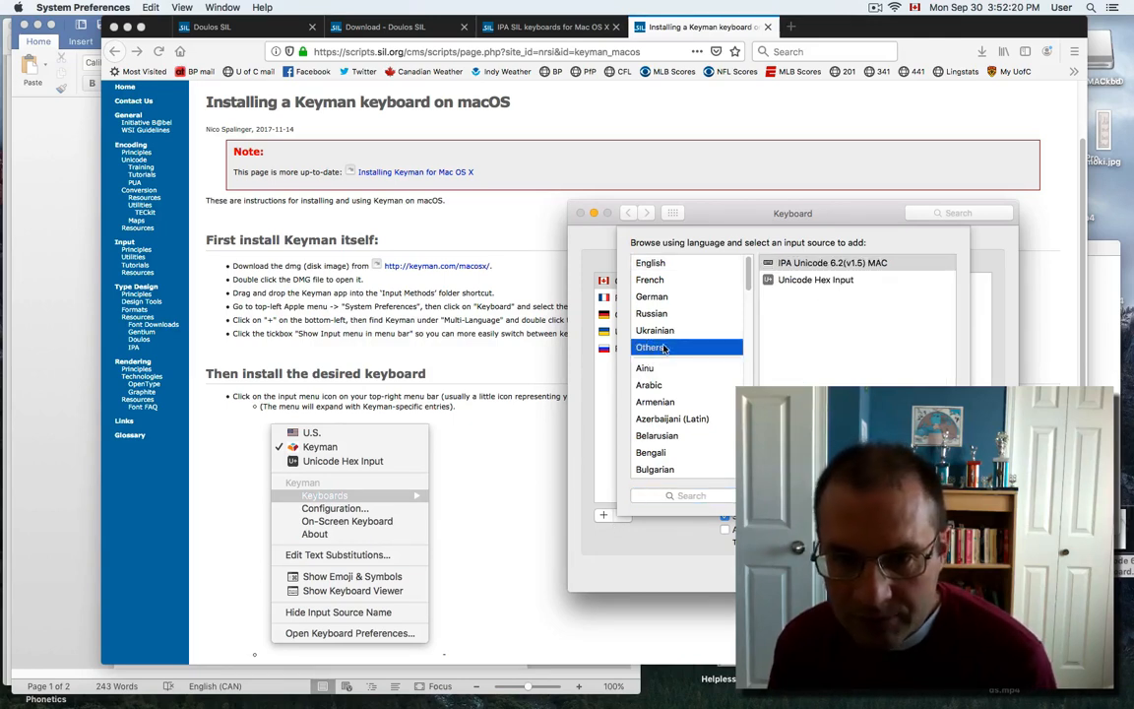
pyautogui.click(832, 262)
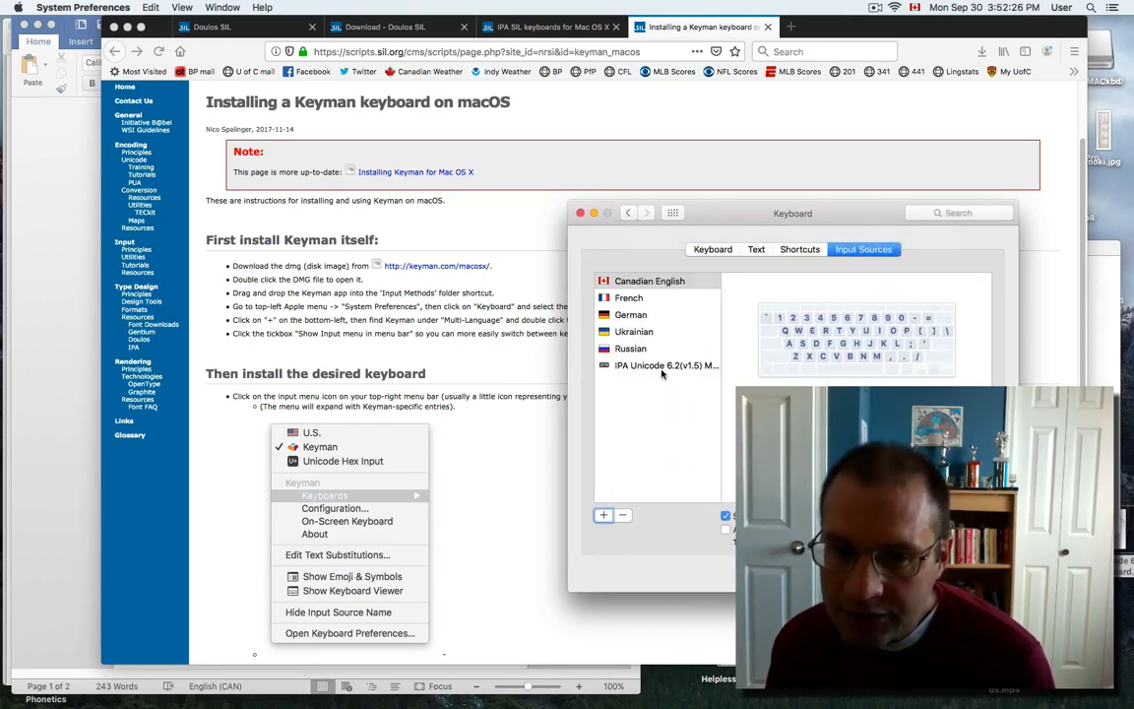
pyautogui.moveTo(715, 218)
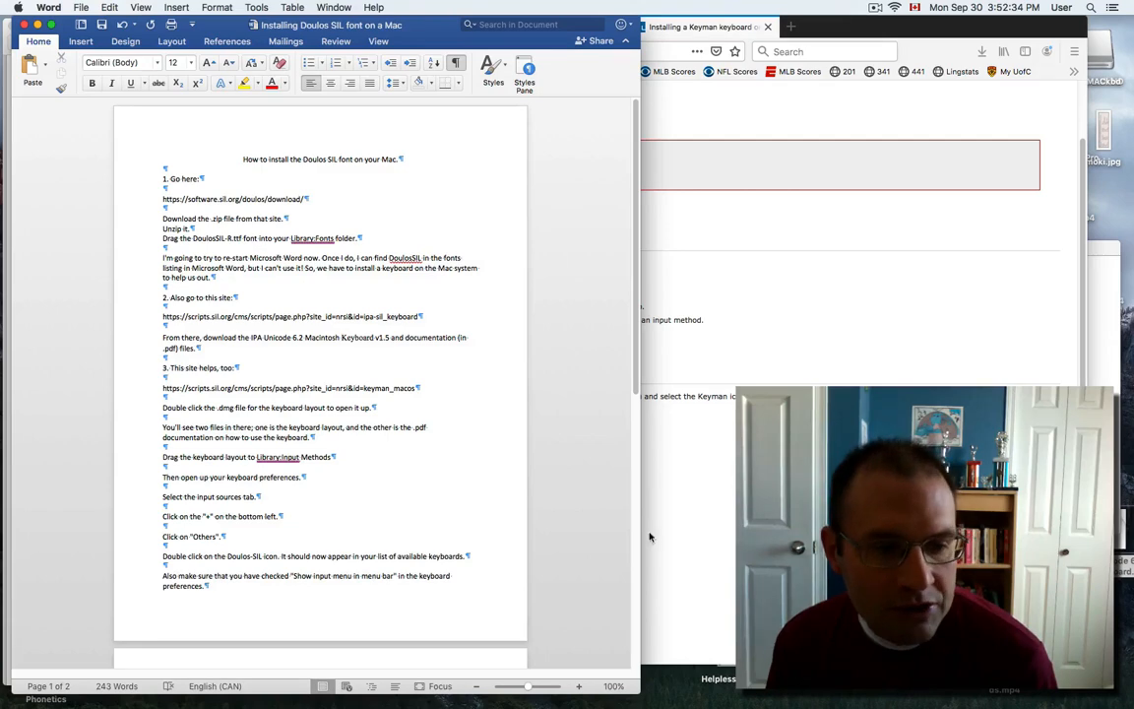
# Move to the end of the notes, zoom in, and place the cursor on the blank third page.
pyautogui.scroll(-3)
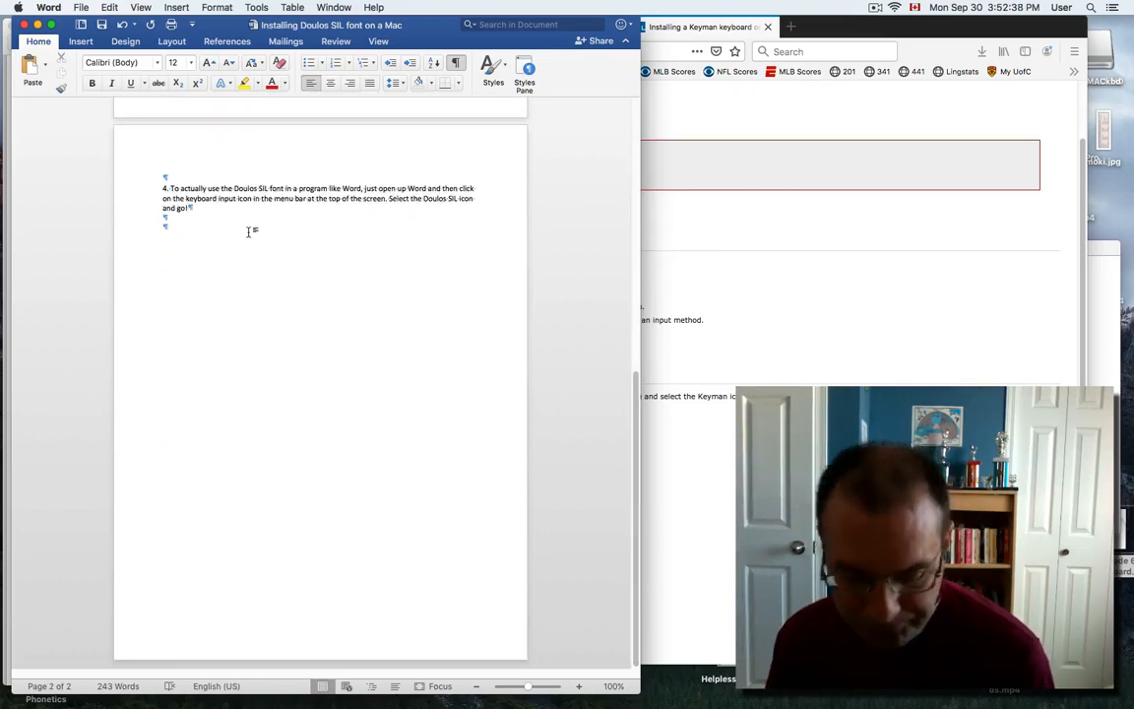
pyautogui.click(176, 7)
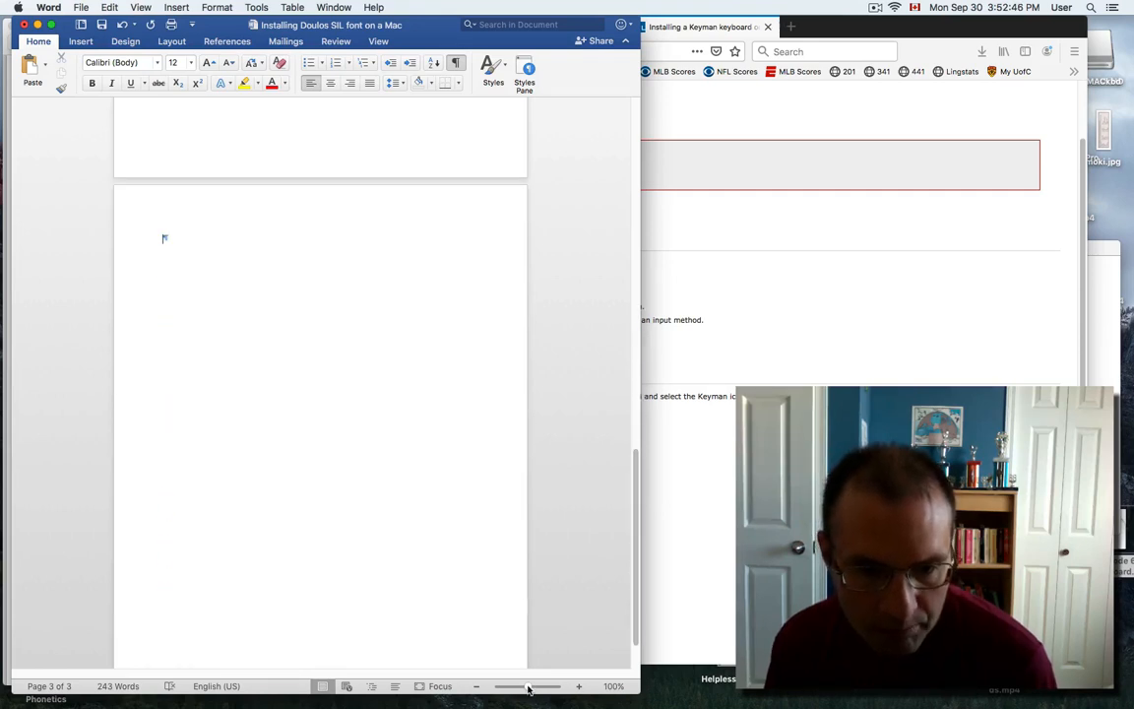
pyautogui.moveTo(529, 686); pyautogui.dragTo(544, 686)
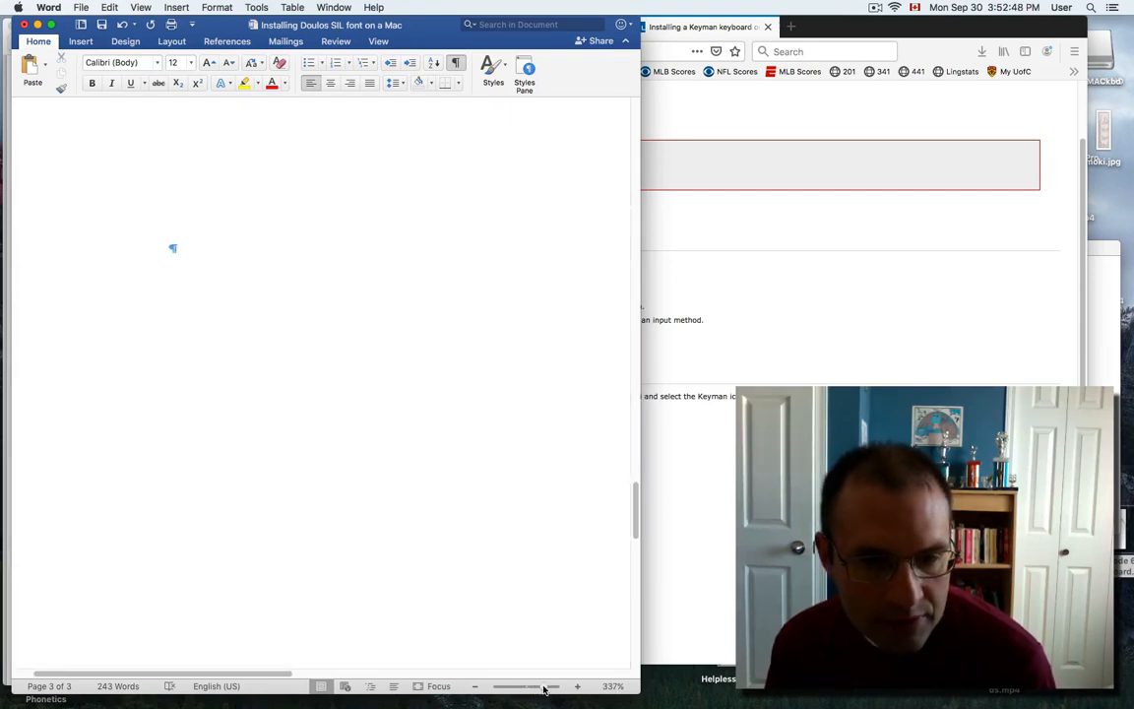
pyautogui.click(915, 6)
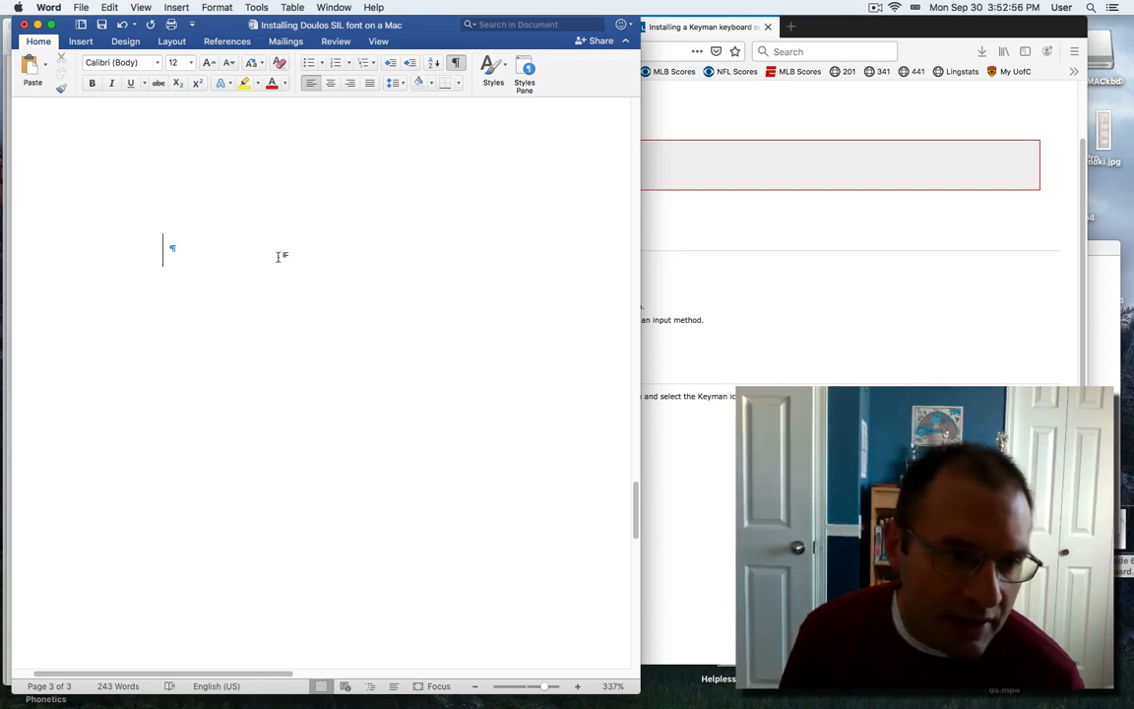
# Type the IPA characters ʃøɔθ on the third page using the new keyboard layout.
pyautogui.write('x')
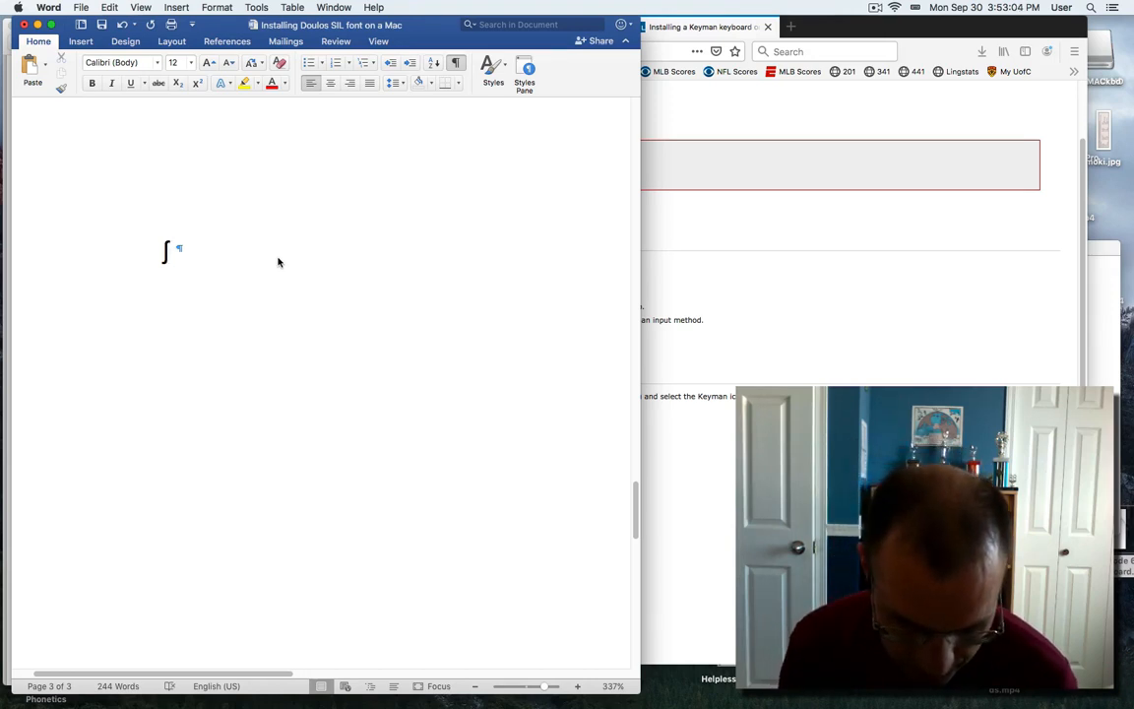
pyautogui.write('øɔ')
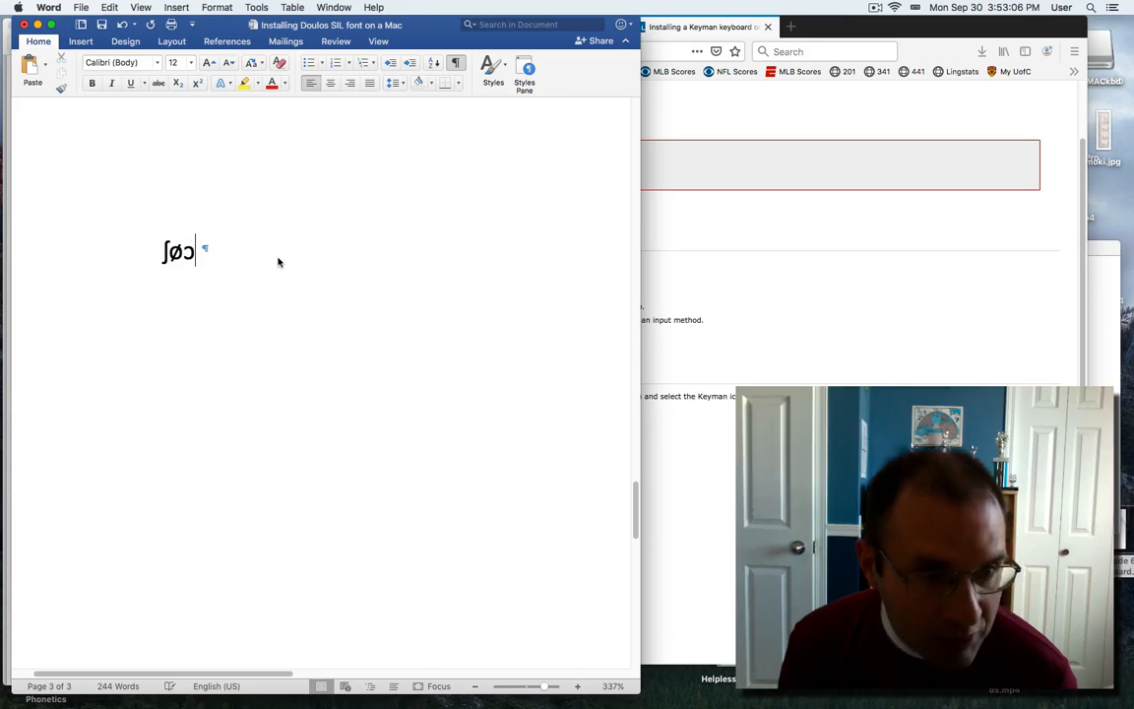
pyautogui.write('O')
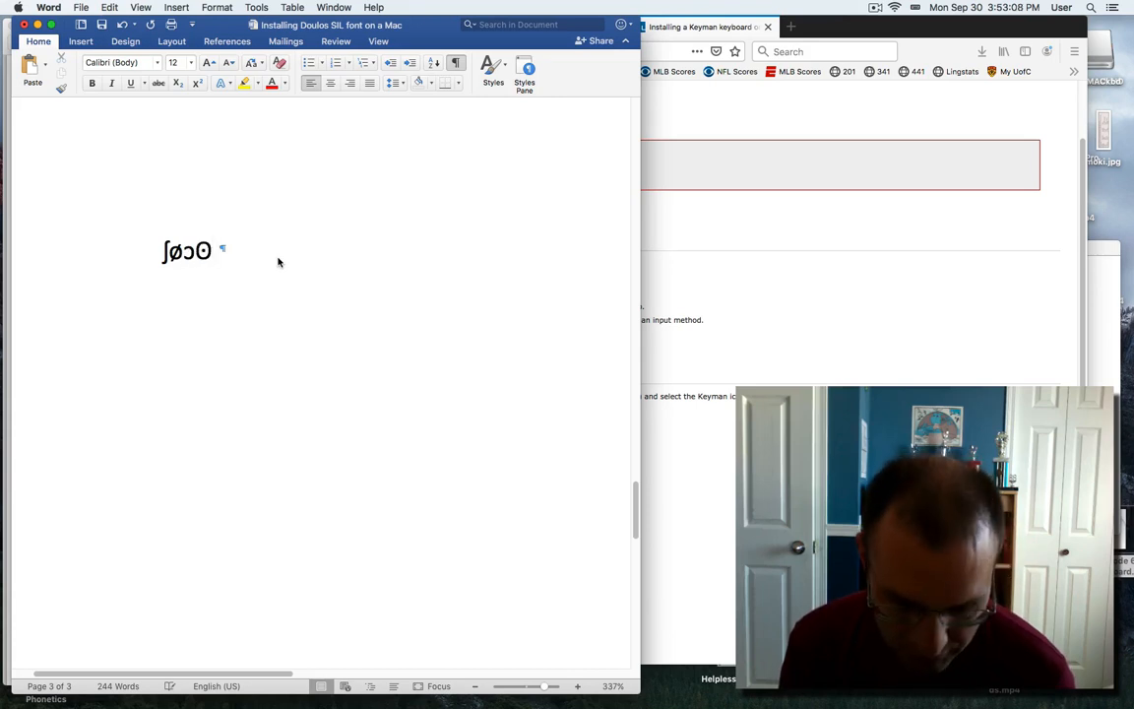